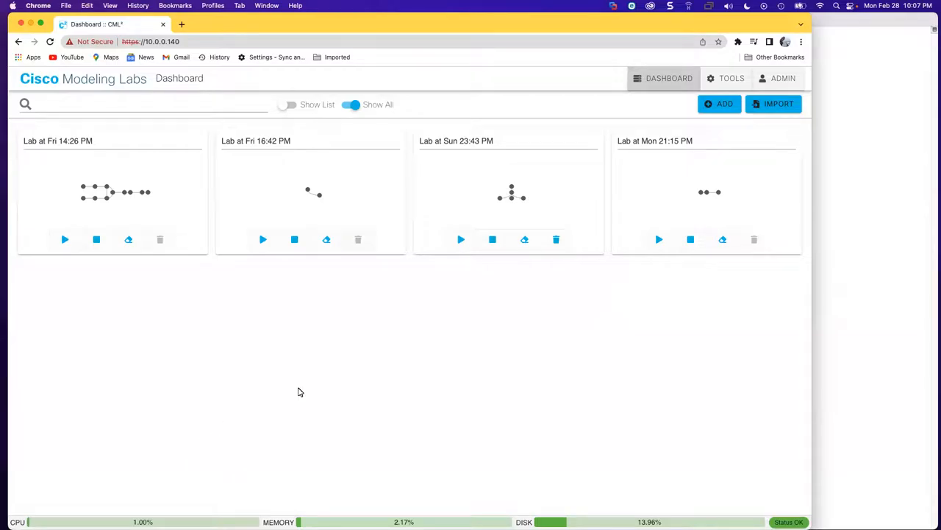
pyautogui.moveTo(112, 360)
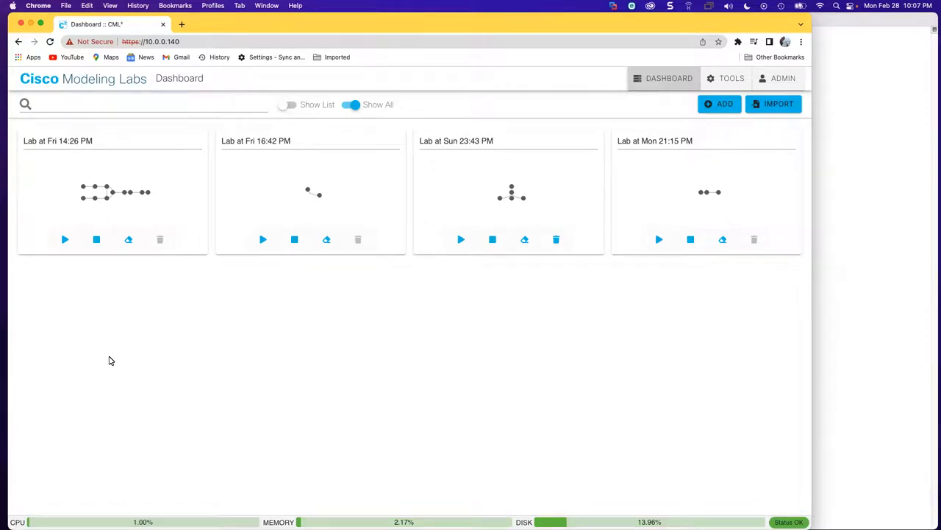
pyautogui.moveTo(505, 377)
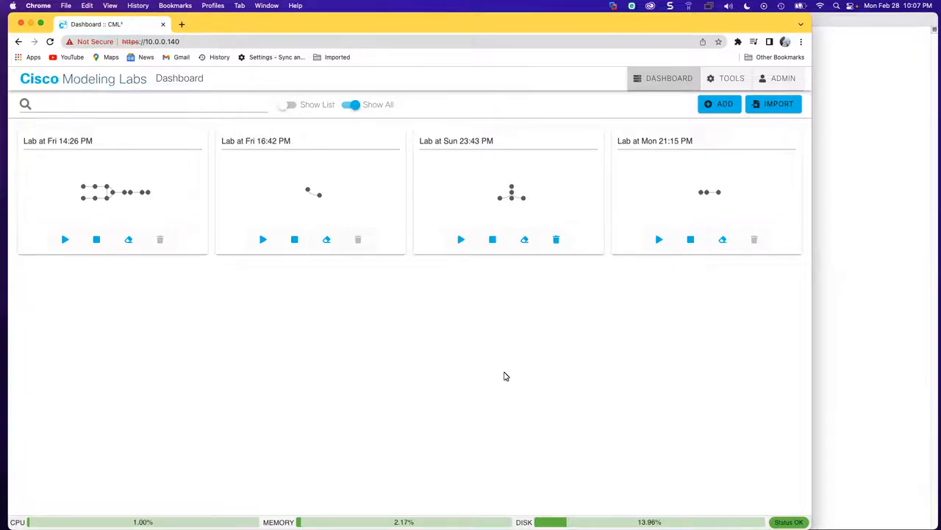
pyautogui.moveTo(310, 293)
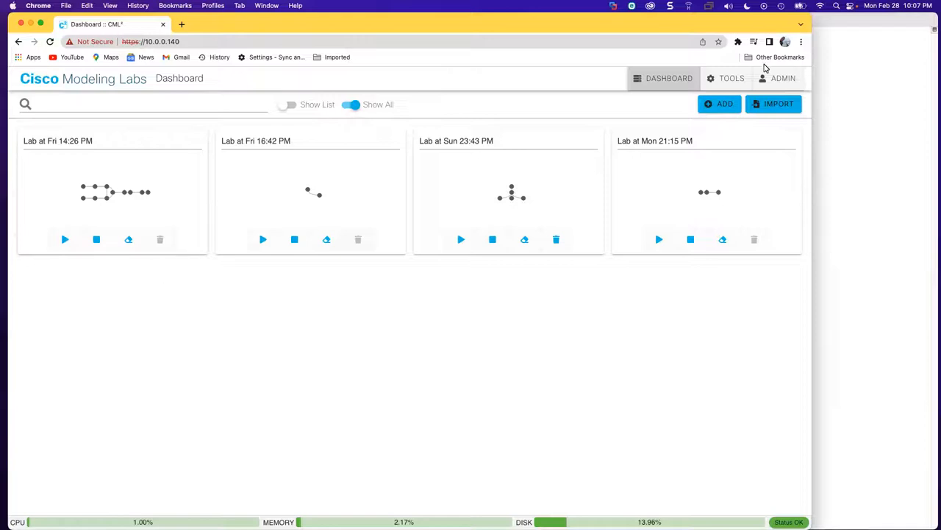
# - Create a new lab, link an external connector to iosv-0 GigE0/0, and list the nodes
pyautogui.click(719, 103)
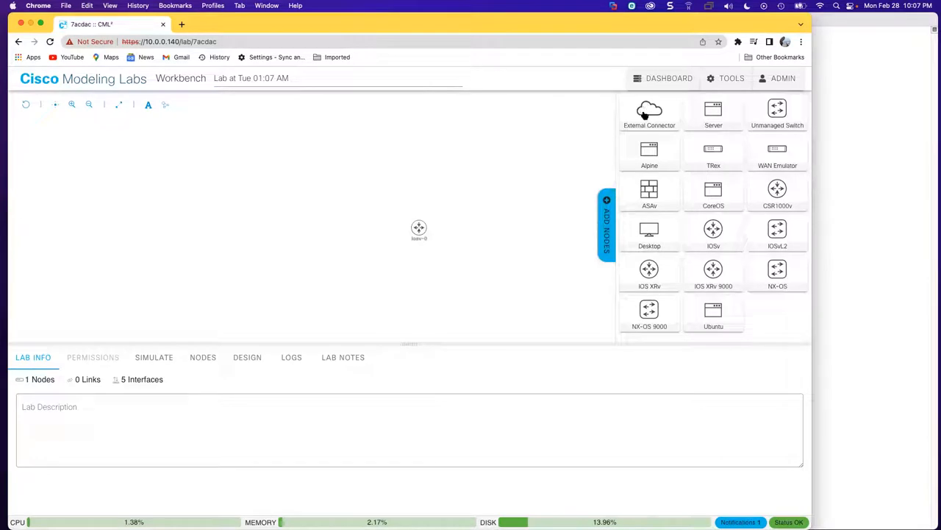
pyautogui.moveTo(650, 110); pyautogui.dragTo(328, 143)
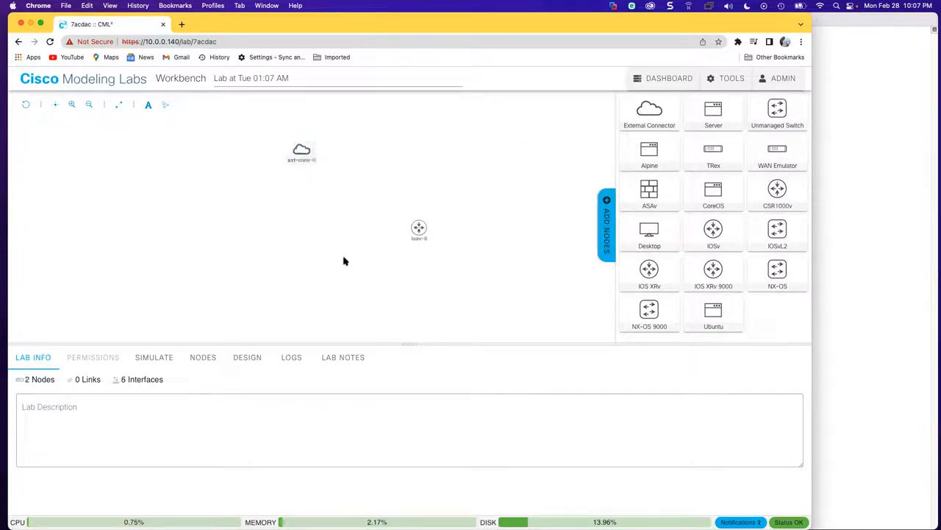
pyautogui.moveTo(400, 232)
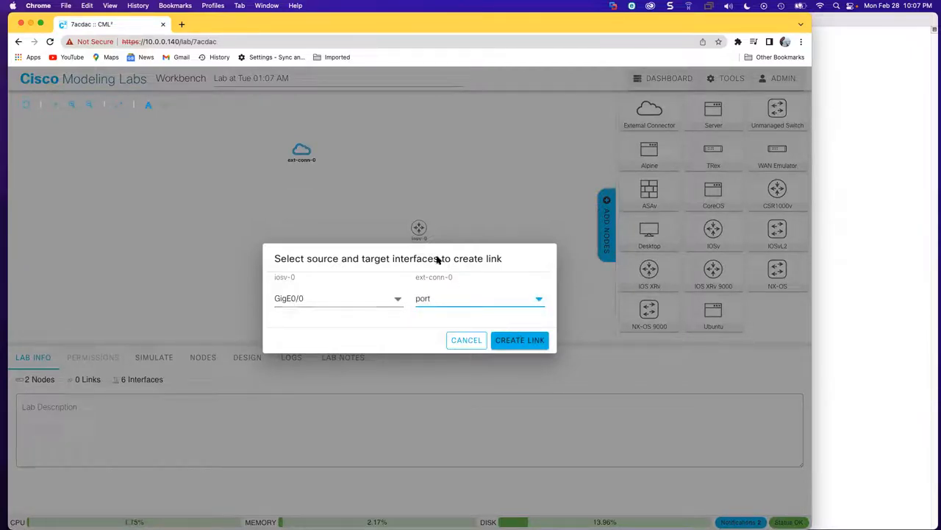
pyautogui.click(519, 340)
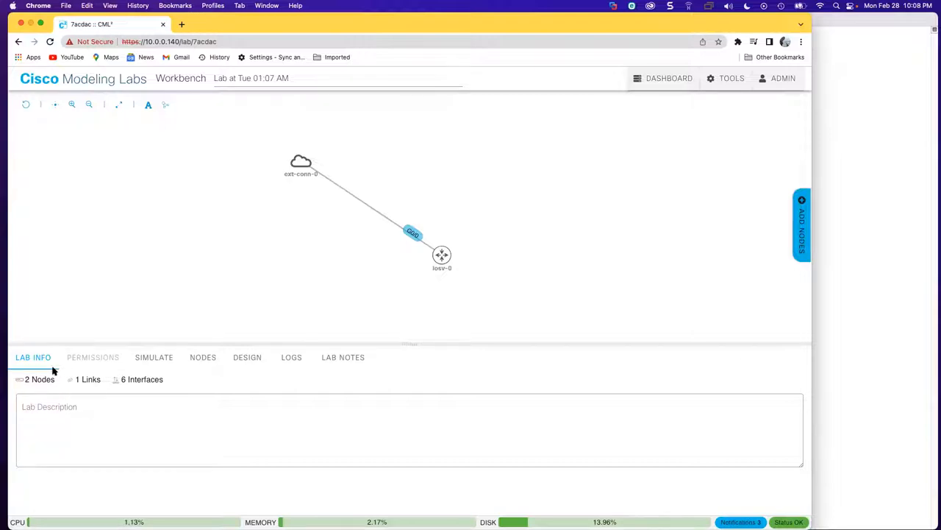
pyautogui.click(202, 357)
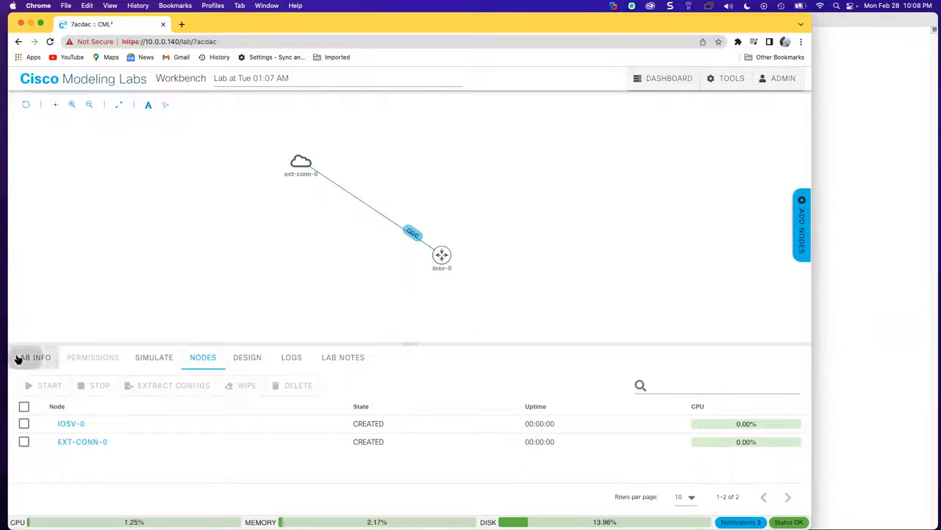
# - Select ext-conn-0 and set its external connectivity type to BRIDGE in Edit Config
pyautogui.click(34, 357)
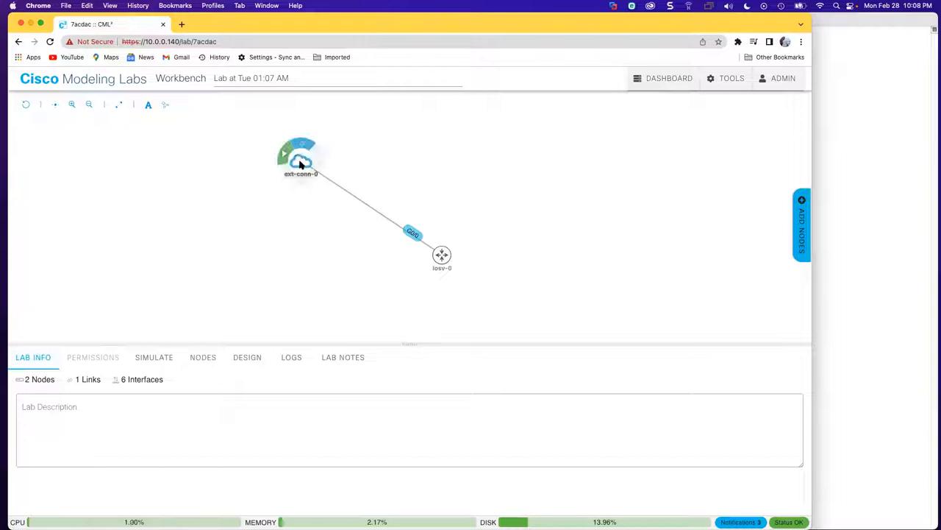
pyautogui.click(300, 162)
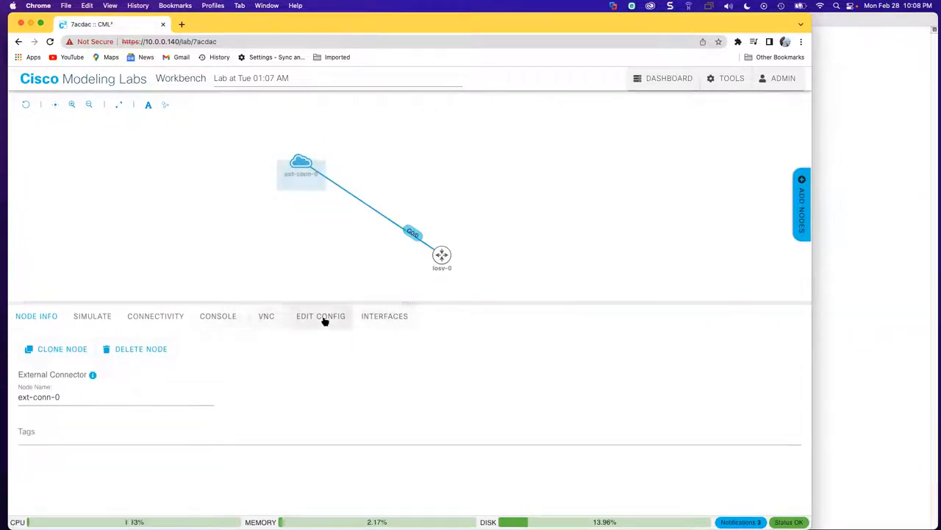
pyautogui.click(321, 315)
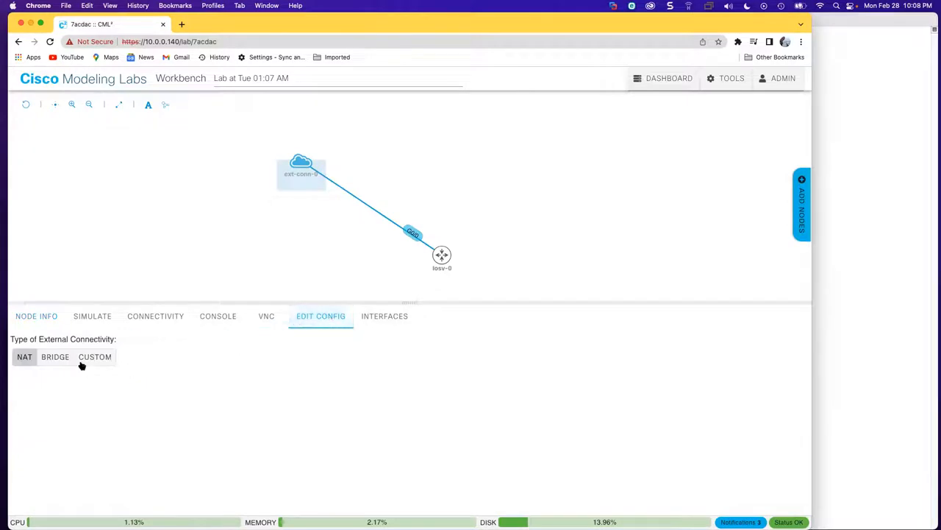
pyautogui.click(55, 356)
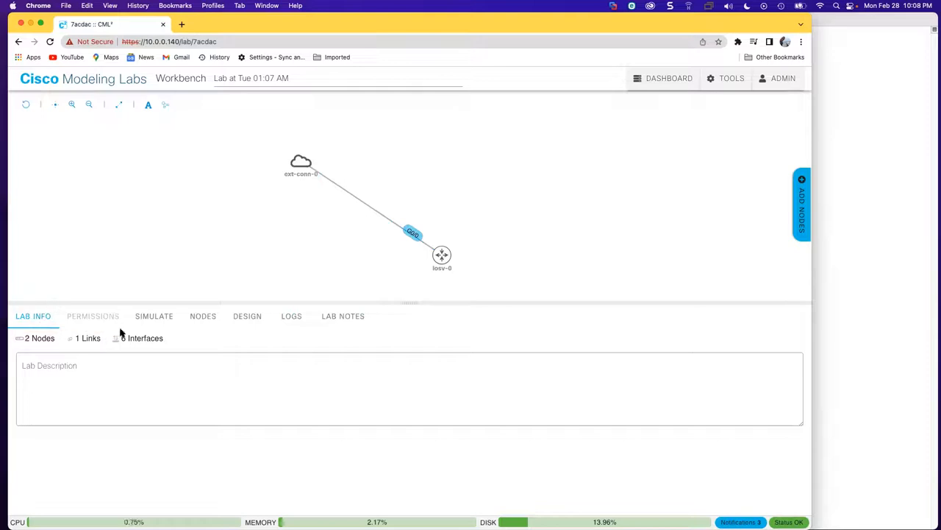
# - Select all nodes in the Nodes list and start them
pyautogui.click(202, 316)
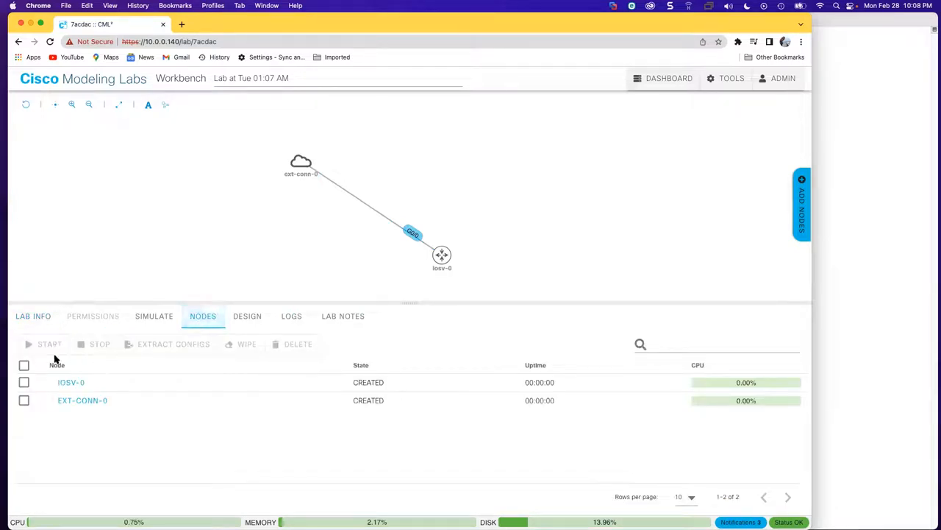
pyautogui.click(24, 365)
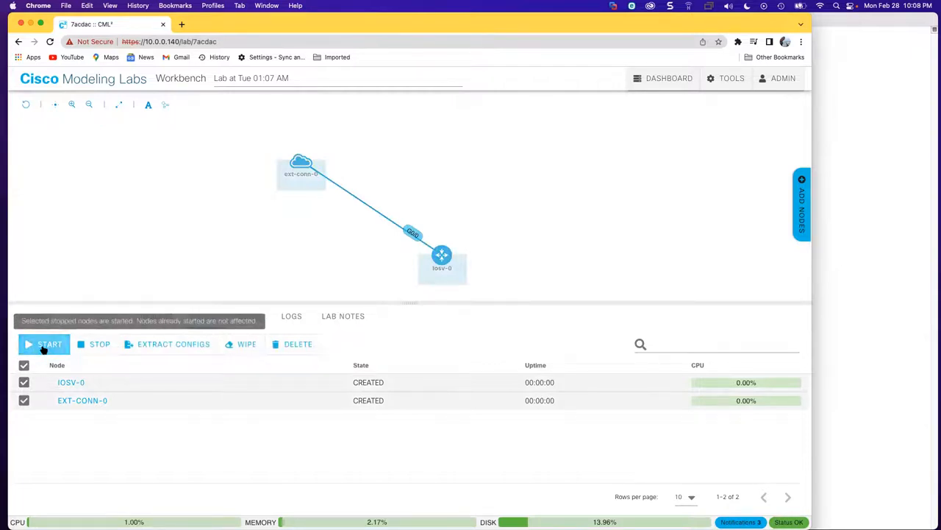
pyautogui.click(49, 343)
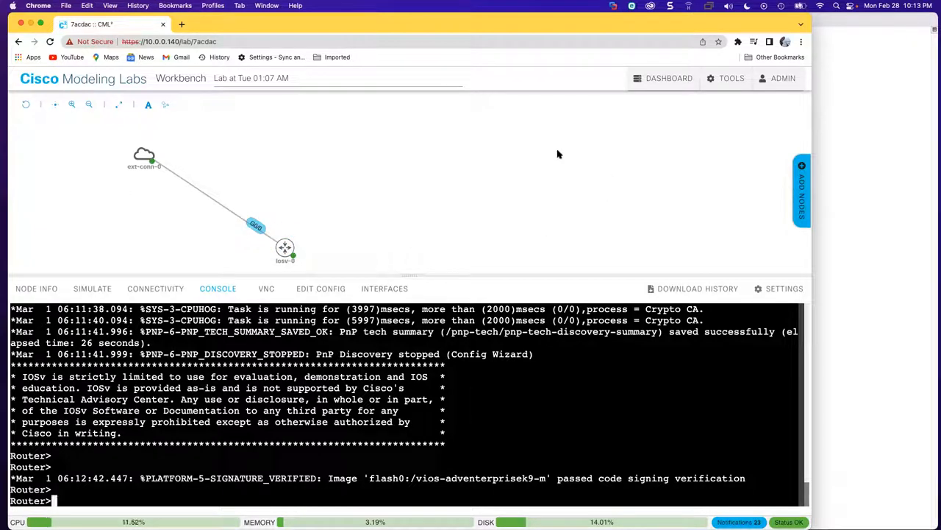
pyautogui.moveTo(512, 194)
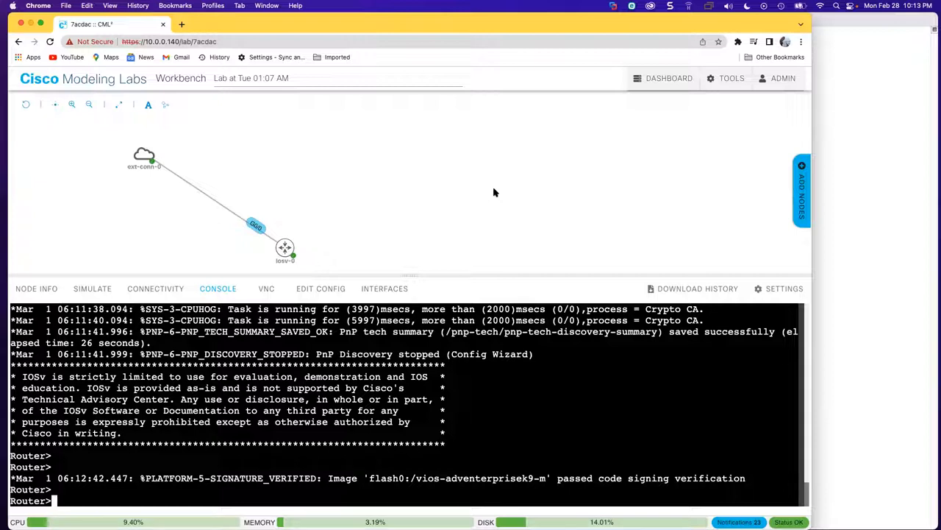
pyautogui.moveTo(83, 218)
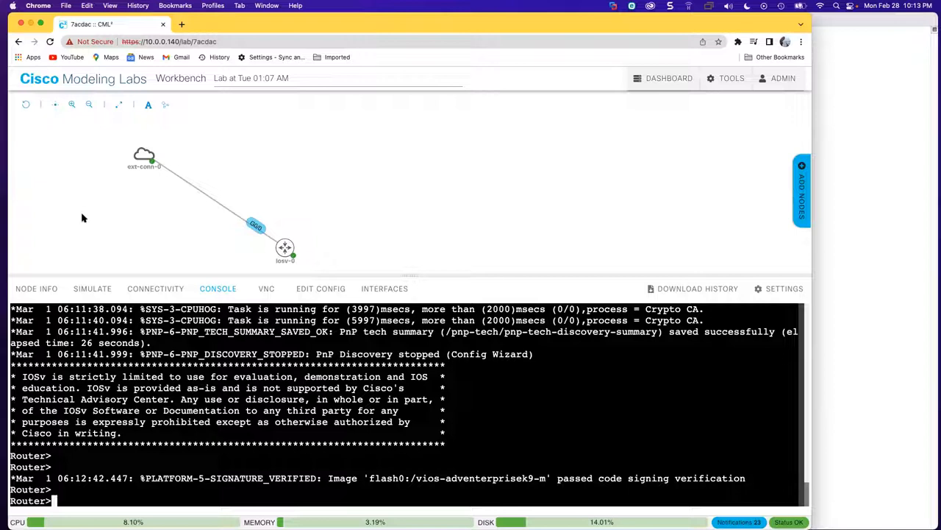
pyautogui.moveTo(97, 191)
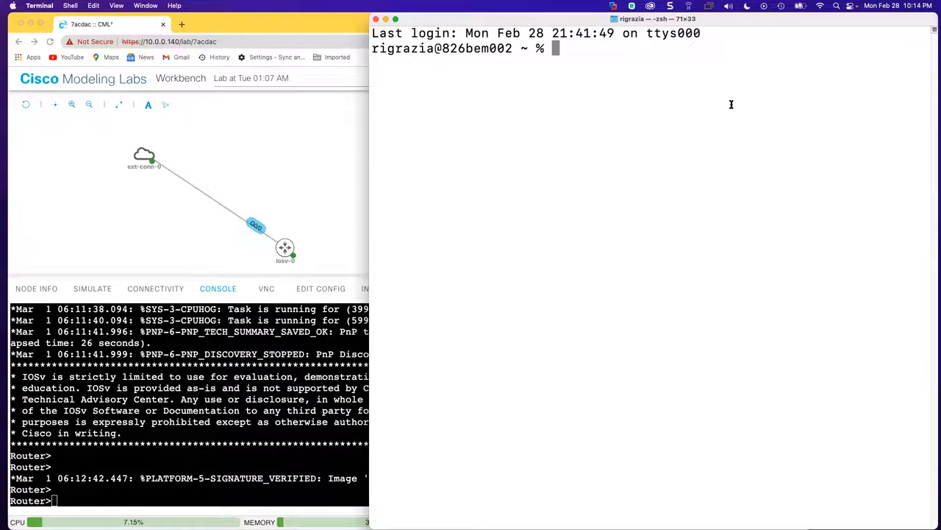
# - Run ifconfig en0 and select the Mac's global IPv6 and 10.0.0.129 IPv4 addresses
pyautogui.write('if')
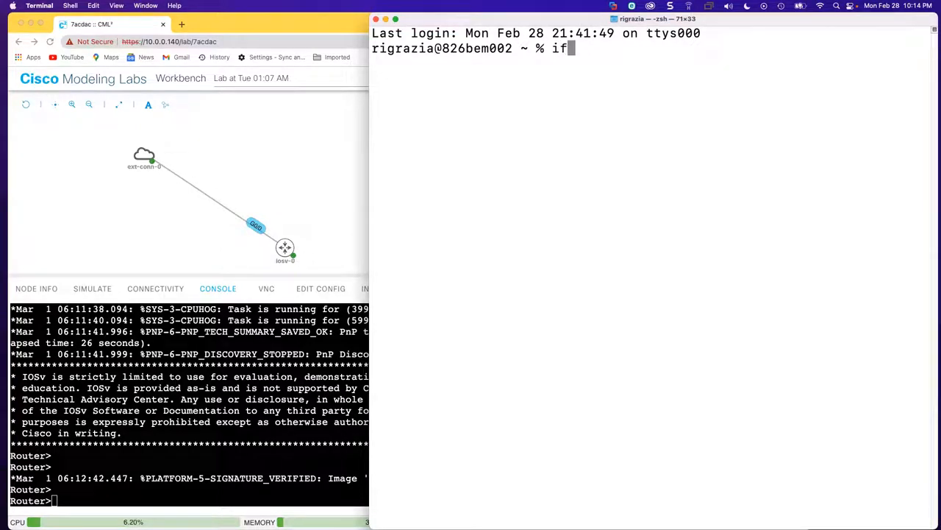
pyautogui.write('config en0')
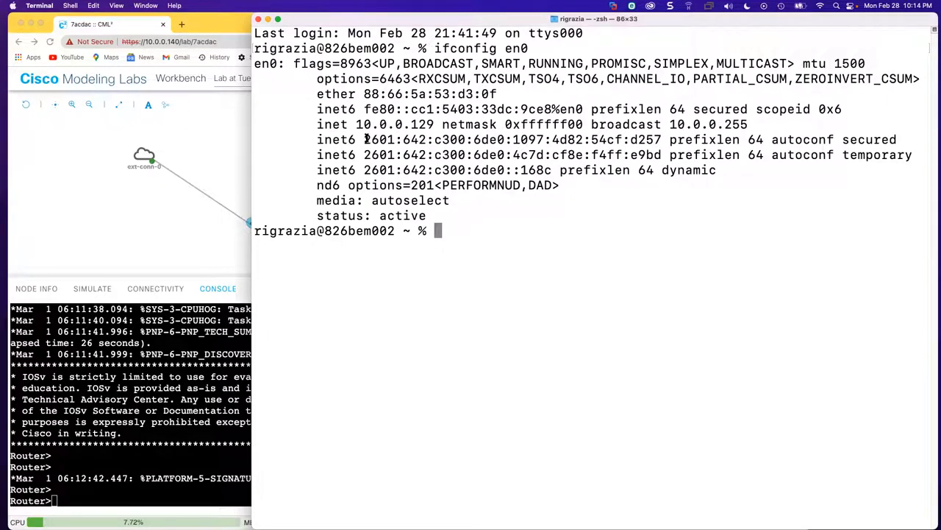
pyautogui.doubleClick(460, 139)
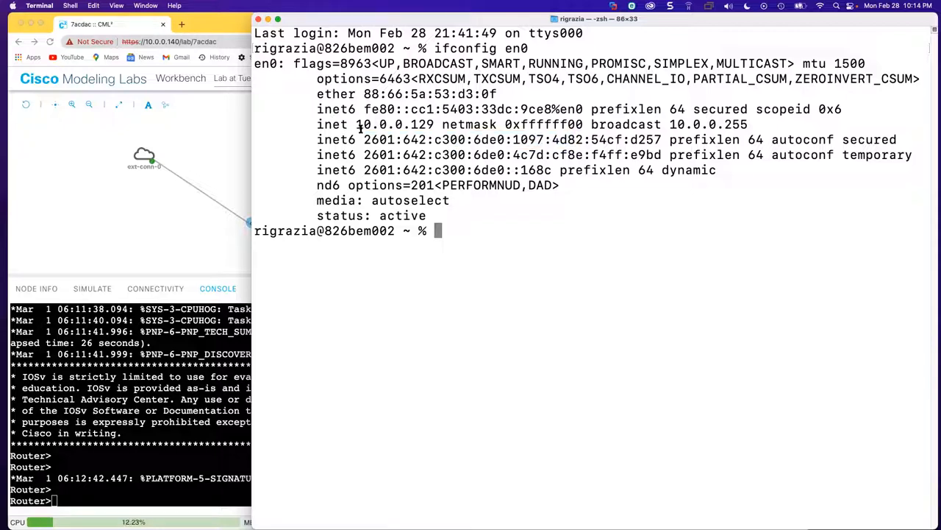
pyautogui.doubleClick(375, 124)
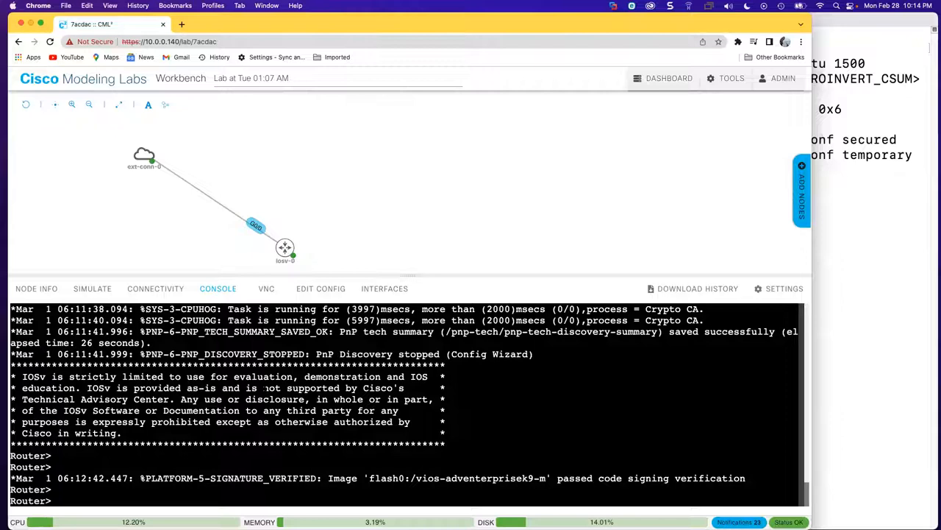
# - Enter config mode and paste the R1 hostname, IPv6 routing and G0/0 10.0.0.50 commands
pyautogui.write('ena')
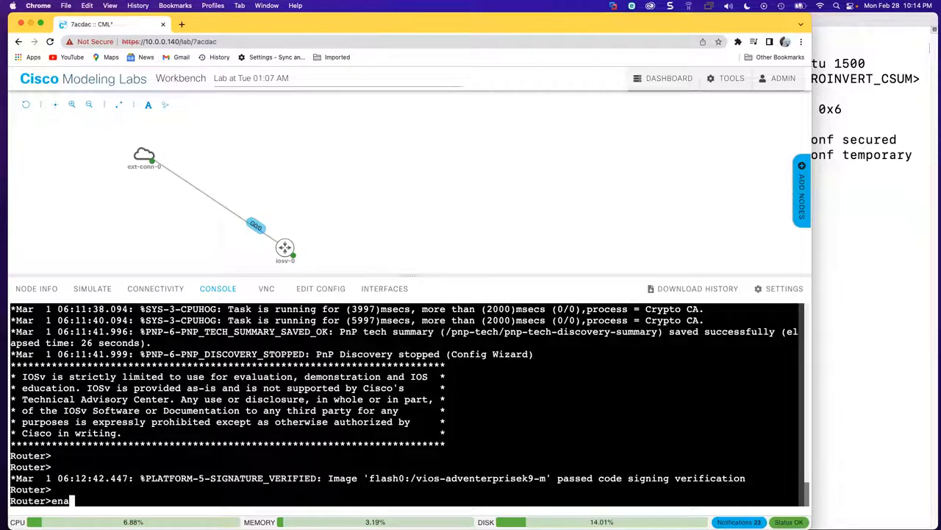
pyautogui.press('enter')
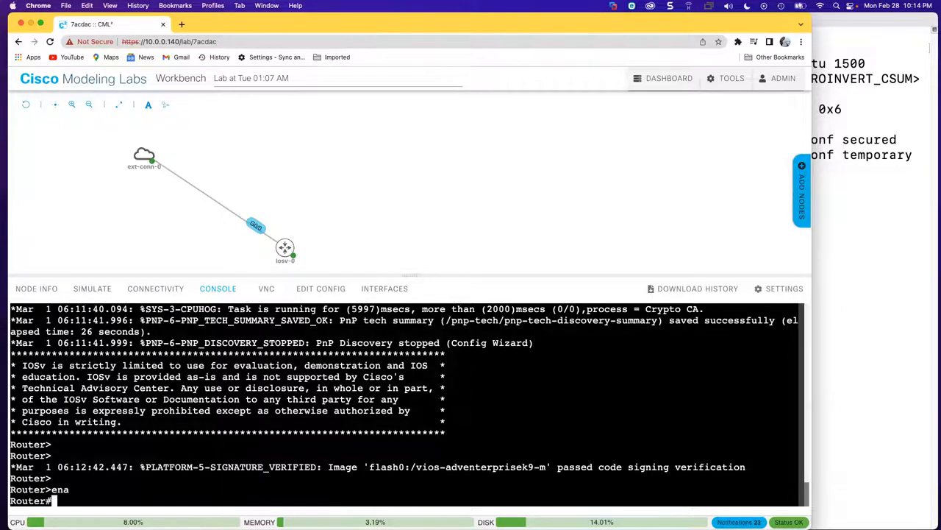
pyautogui.write('conf t')
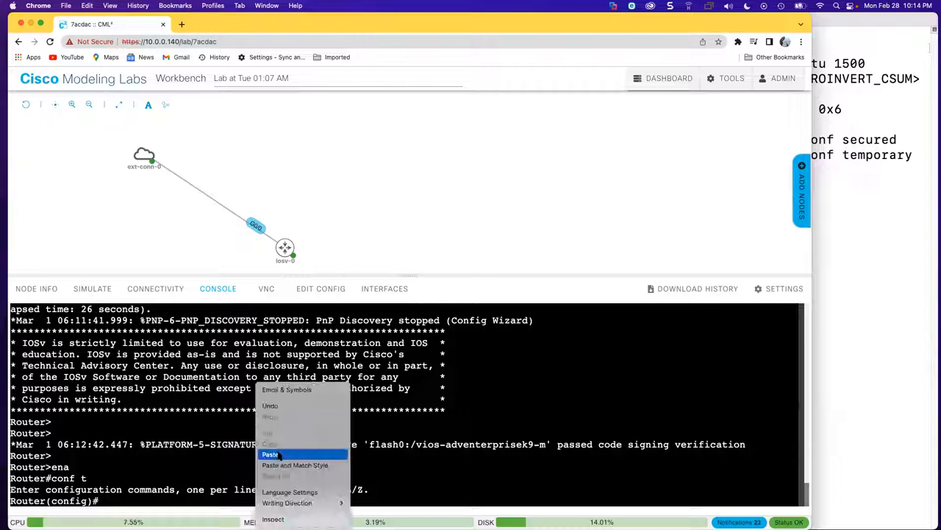
pyautogui.click(269, 454)
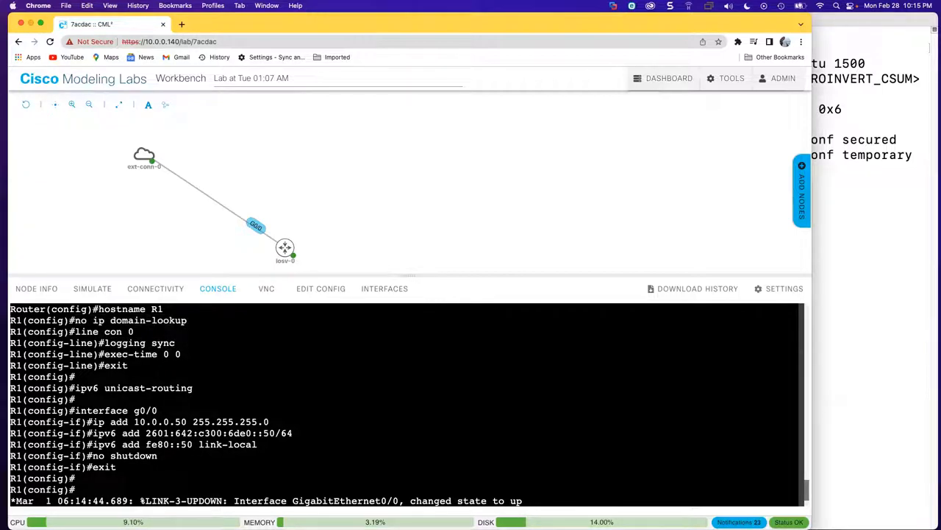
# - Drag iosv-0 next to ext-conn-0 and open the router's console from its menu
pyautogui.scroll(-3)
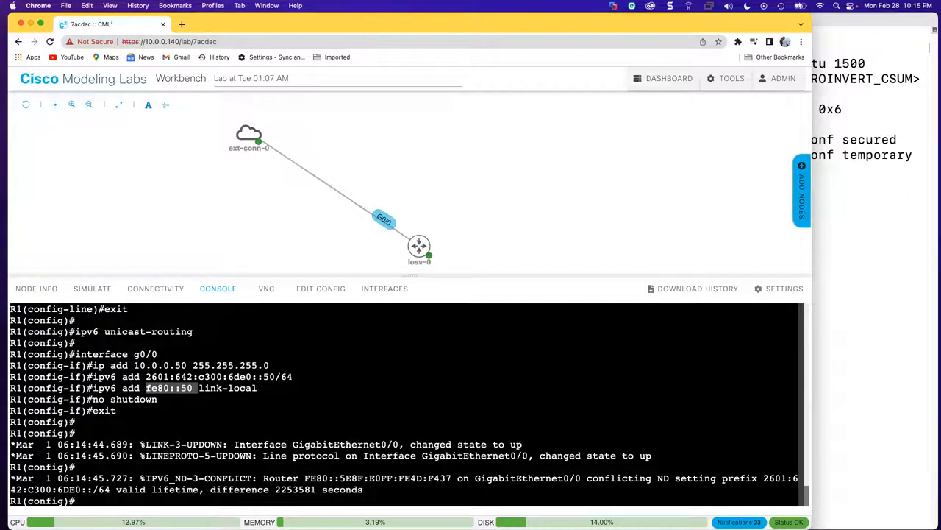
pyautogui.moveTo(636, 173)
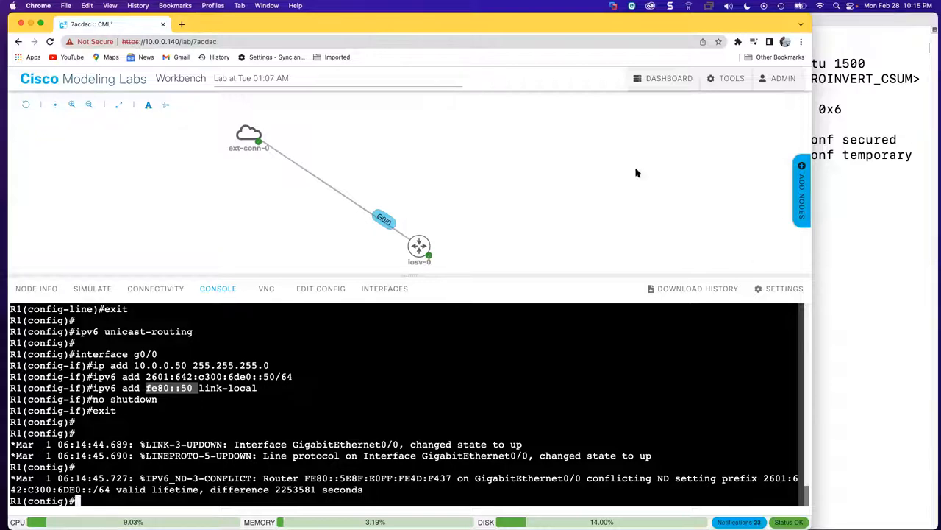
pyautogui.moveTo(272, 265)
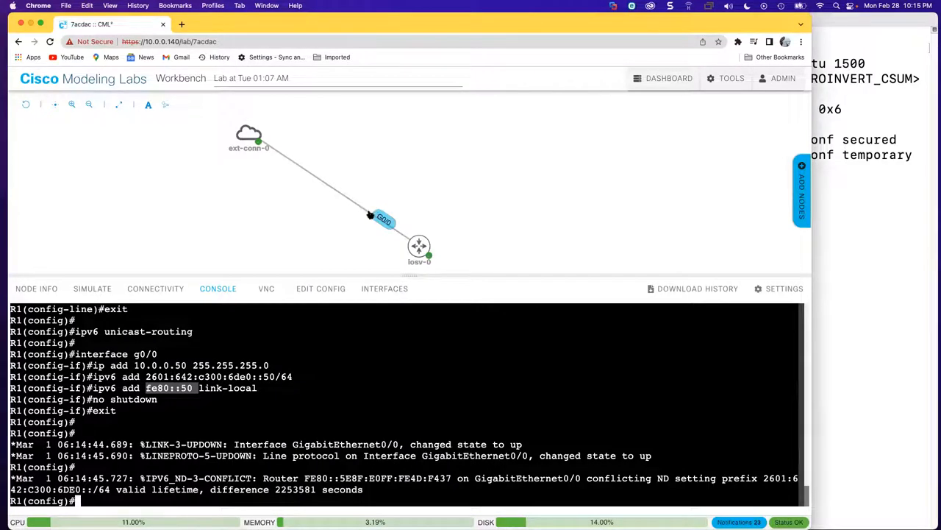
pyautogui.moveTo(434, 174)
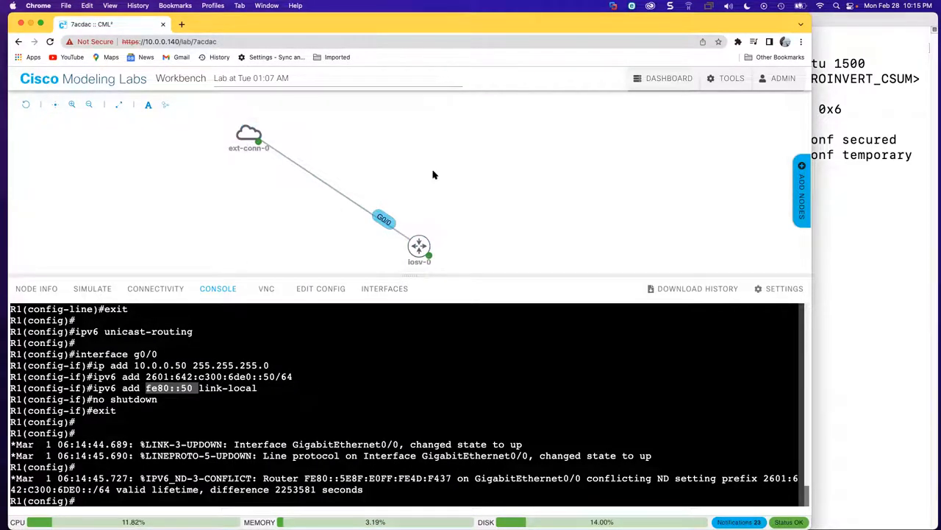
pyautogui.moveTo(453, 143)
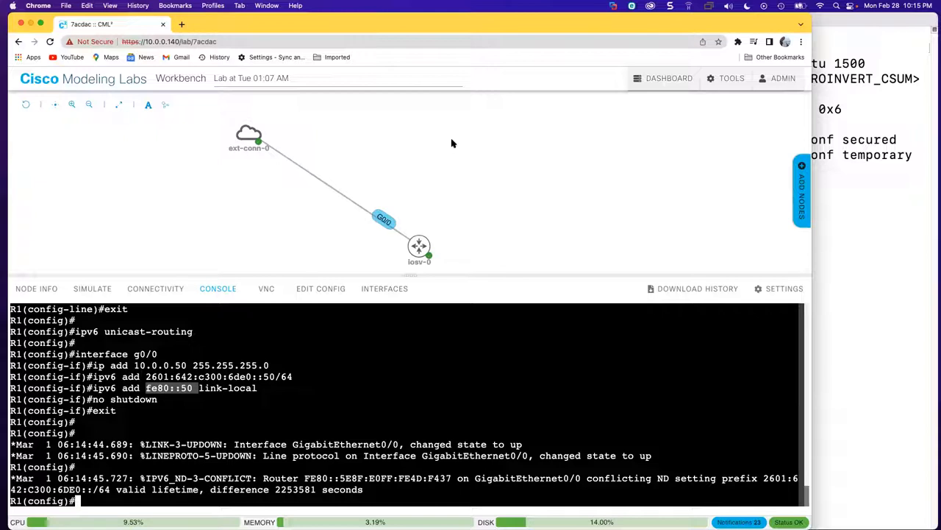
pyautogui.moveTo(242, 173)
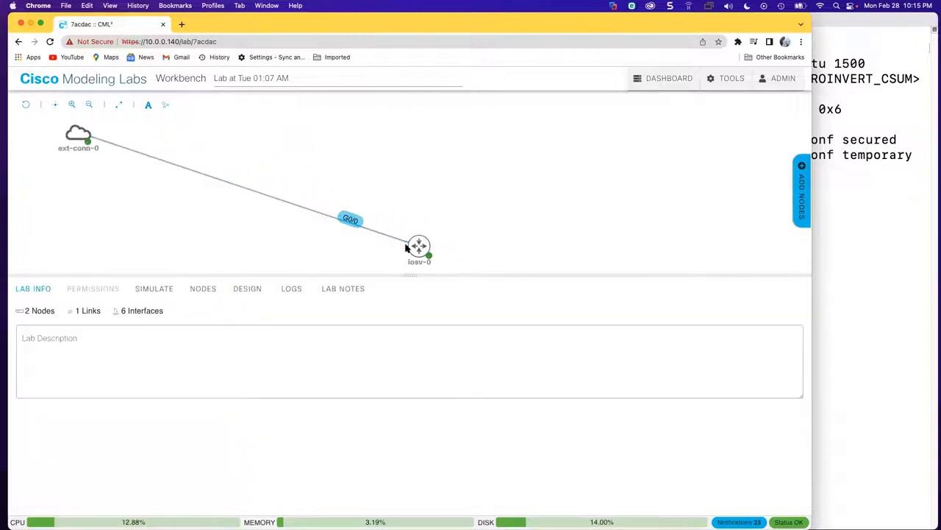
pyautogui.moveTo(419, 247); pyautogui.dragTo(220, 219)
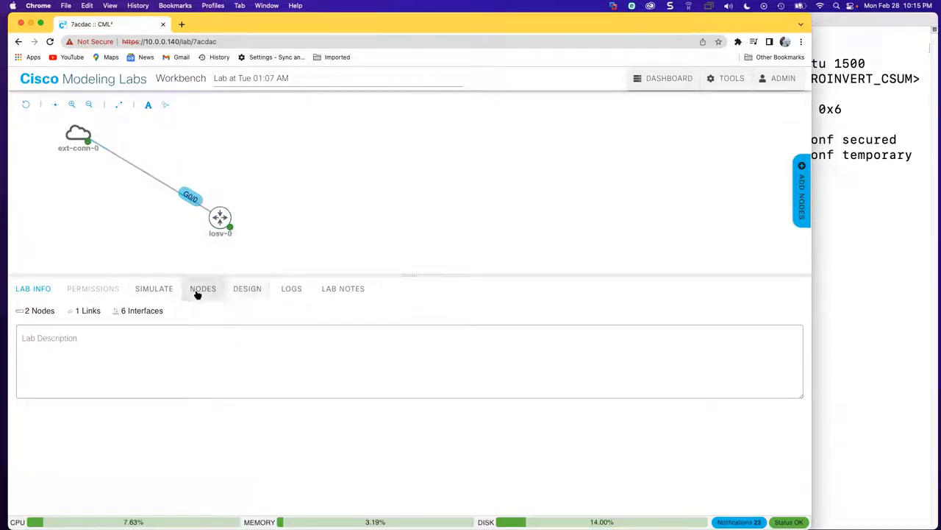
pyautogui.click(33, 288)
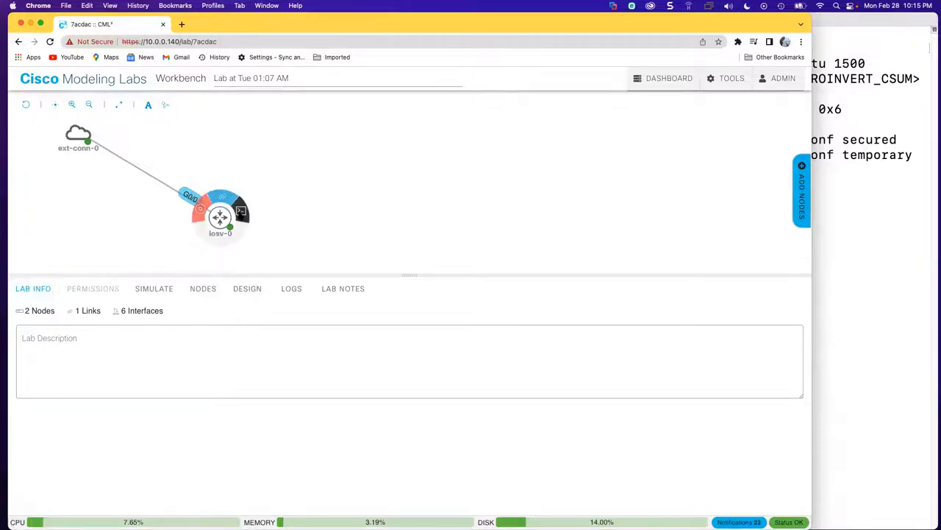
pyautogui.click(220, 218)
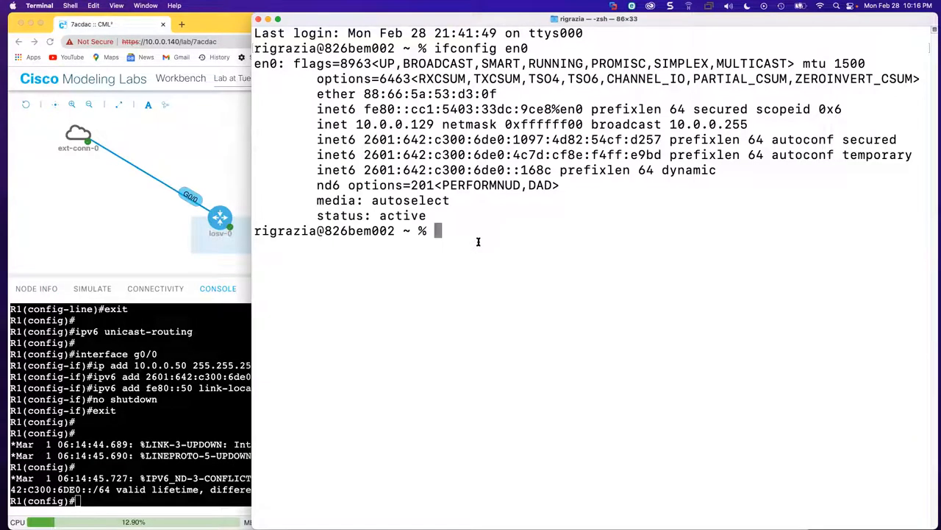
# - Ping 10.0.0.50 from the Mac and stop it after the replies arrive
pyautogui.write('ping')
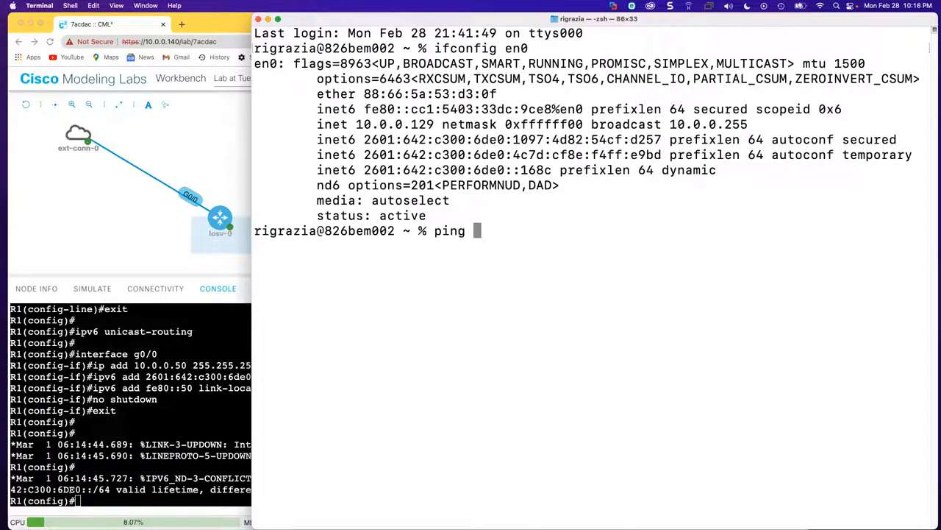
pyautogui.write('10.0.0')
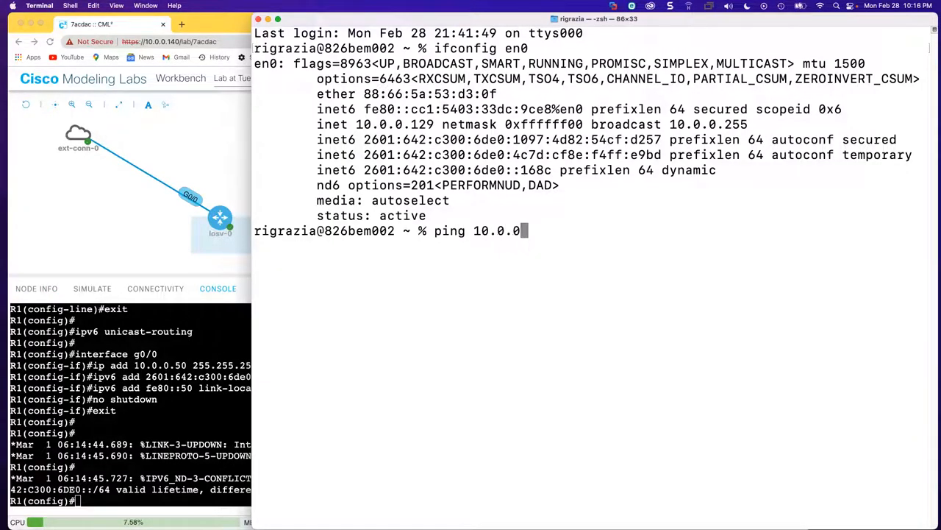
pyautogui.write('50')
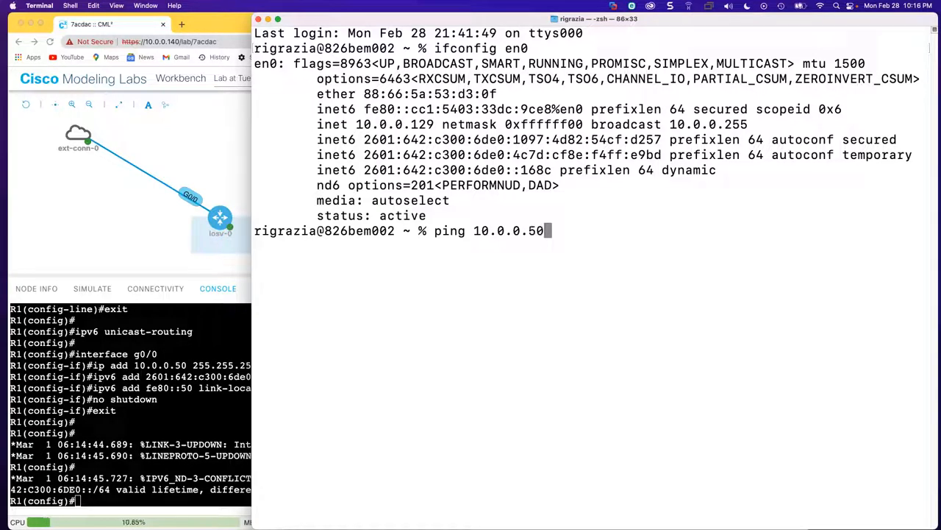
pyautogui.moveTo(551, 334)
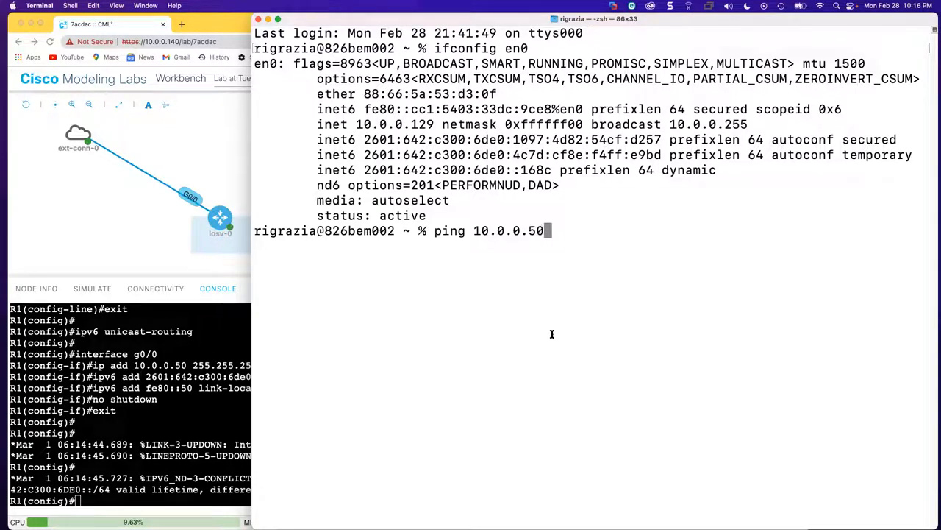
pyautogui.press('enter')
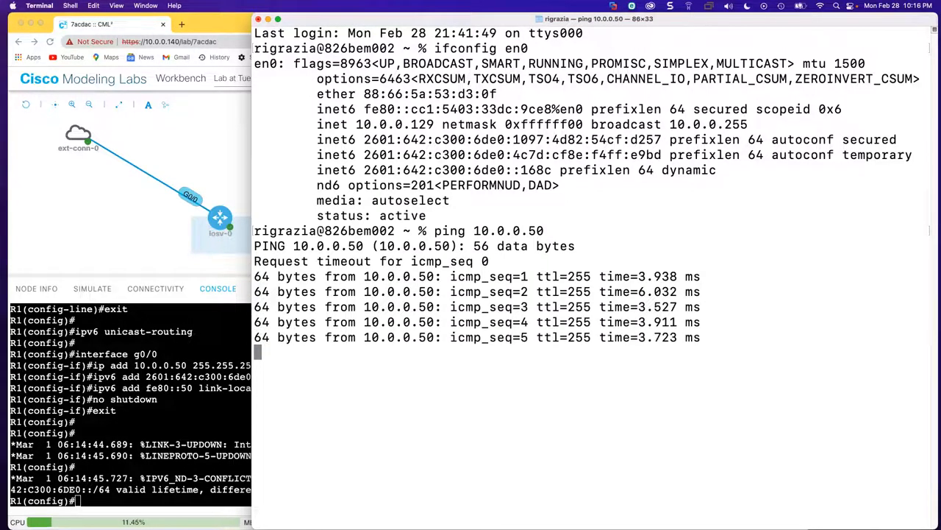
pyautogui.press('ctrl+c')
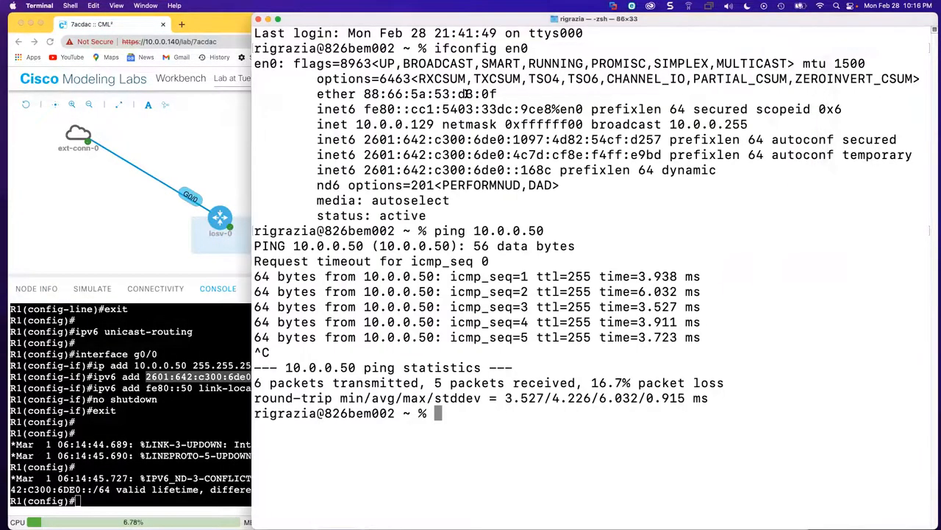
# - Build a ping6 command to 2601:642:c300:6de0::50 using the Mac's copied IPv6 prefix
pyautogui.write('pin')
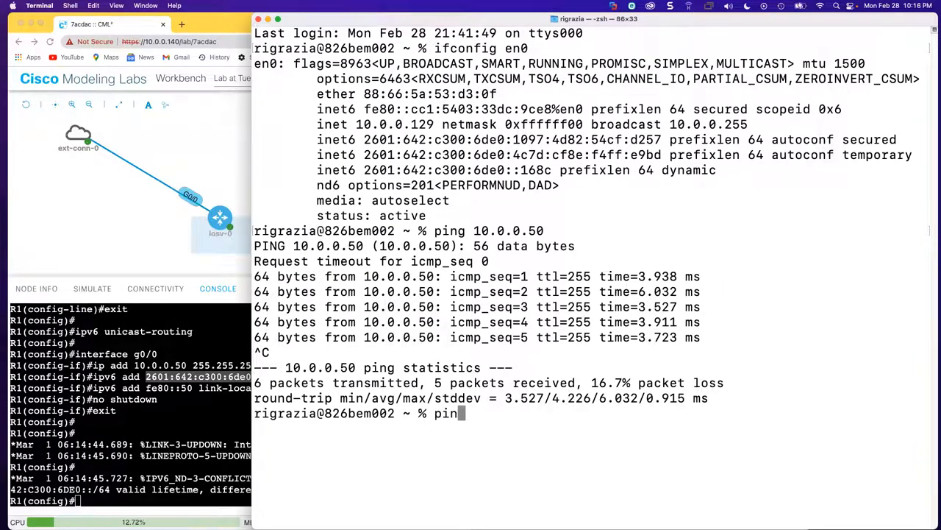
pyautogui.write('g6')
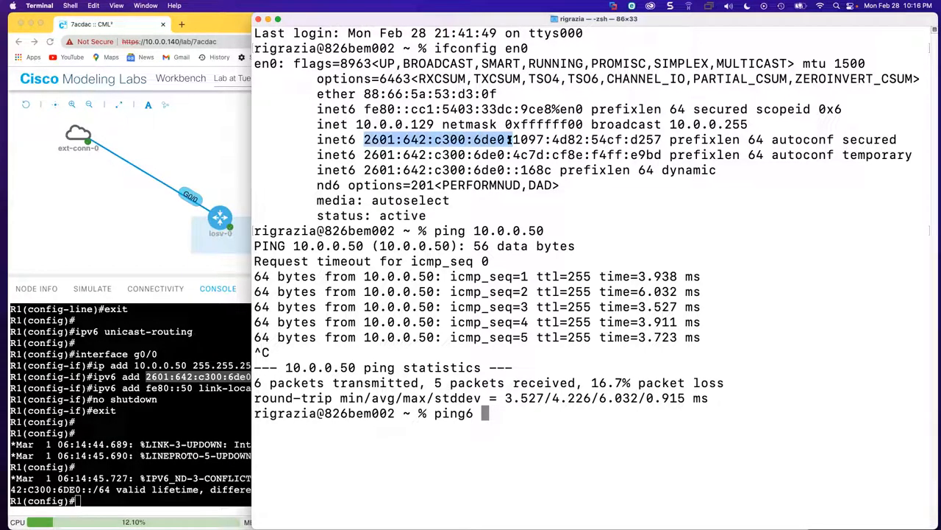
pyautogui.rightClick(434, 140)
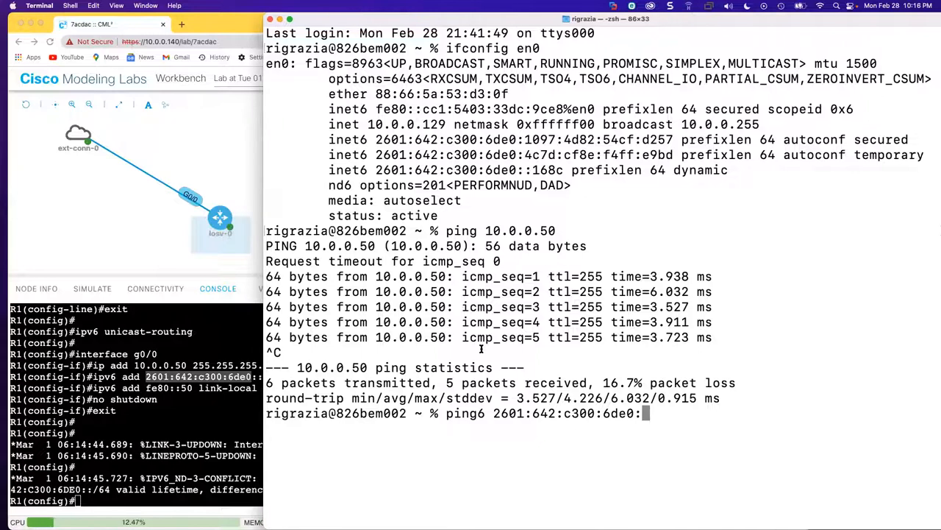
pyautogui.write('50')
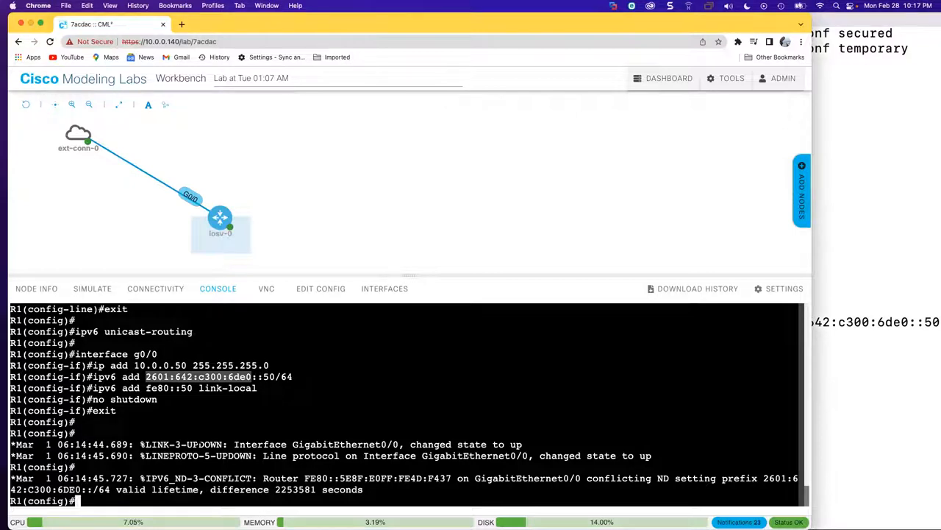
# - Paste the domain-name, admin user, vty login local and RSA key commands into R1's console
pyautogui.rightClick(221, 368)
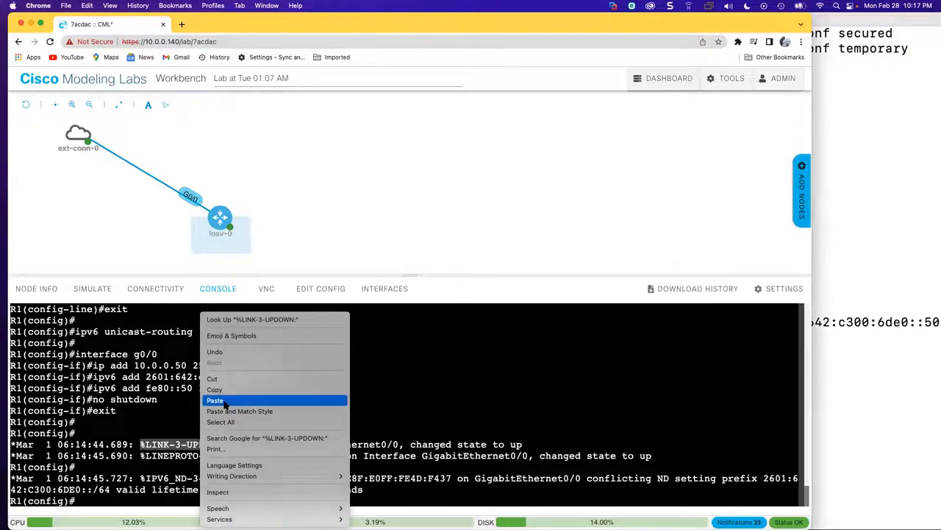
pyautogui.click(216, 400)
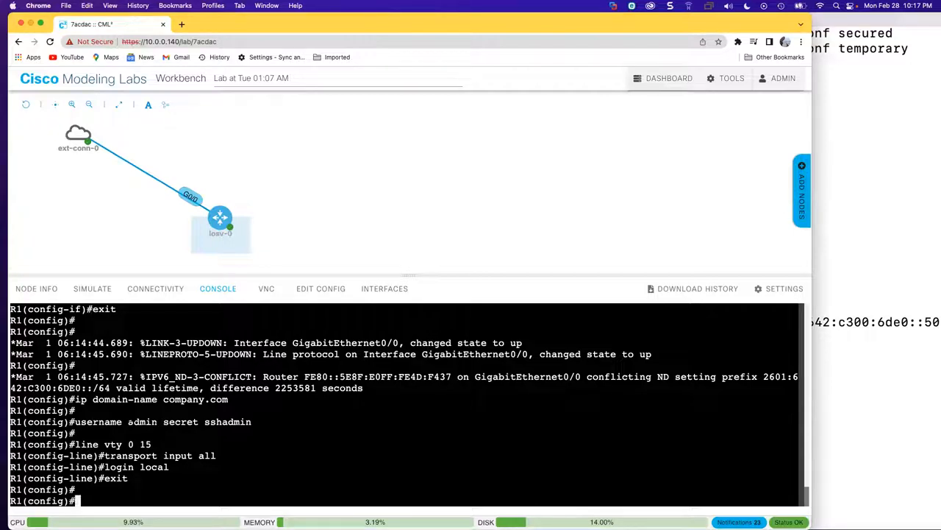
pyautogui.doubleClick(142, 422)
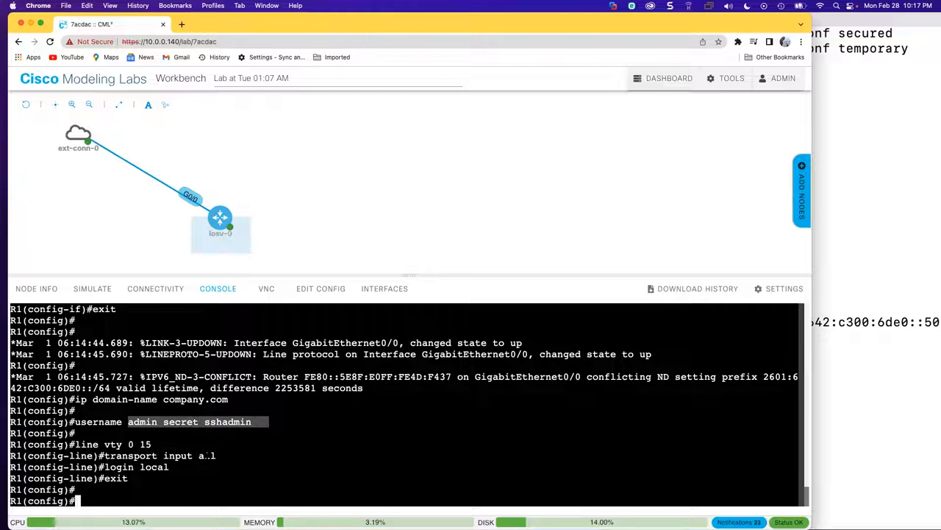
pyautogui.write('llman-group14-sha1 10.0.0.50')
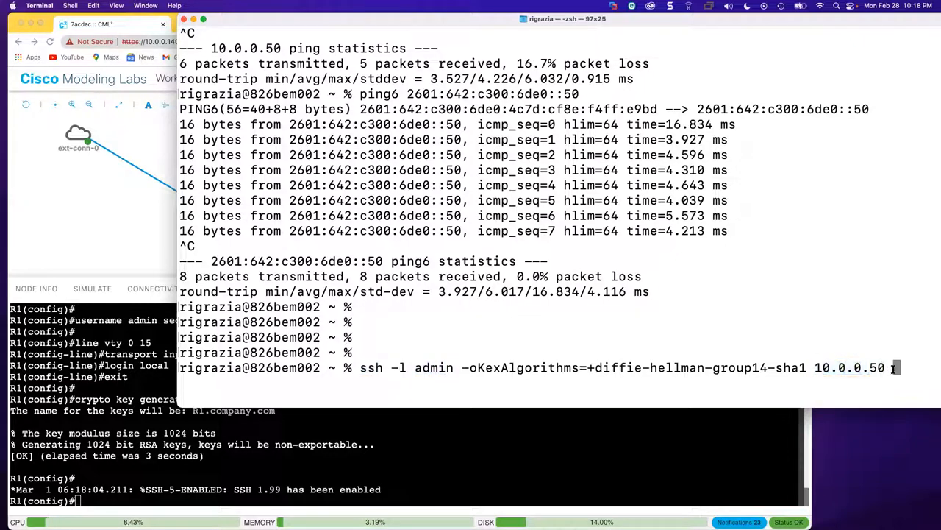
# - SSH as admin to 10.0.0.50, allowing diffie-hellman-group14-sha1 key exchange
pyautogui.press('enter')
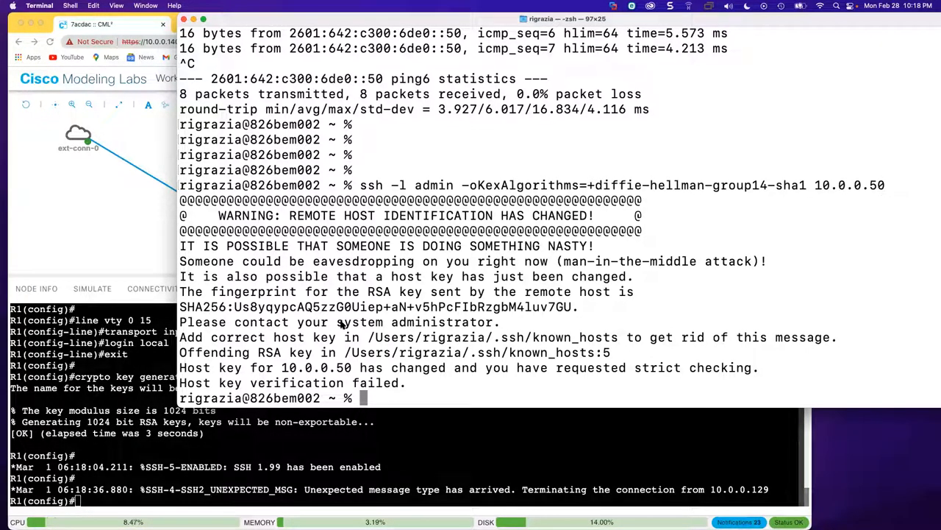
pyautogui.write('ssh -l admin -oKexAlgorithms=+diffie-hellman-group14-sha1 10.0.0.50')
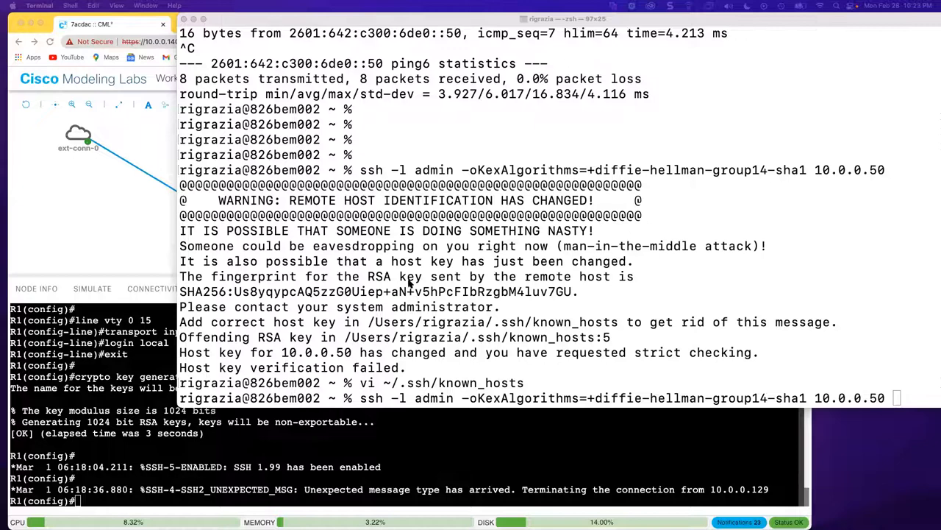
pyautogui.moveTo(460, 317)
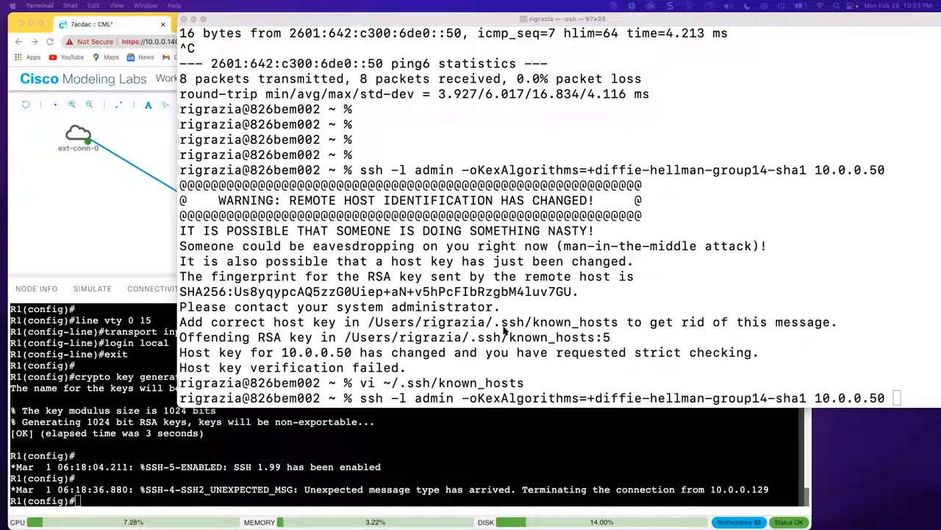
pyautogui.moveTo(413, 375)
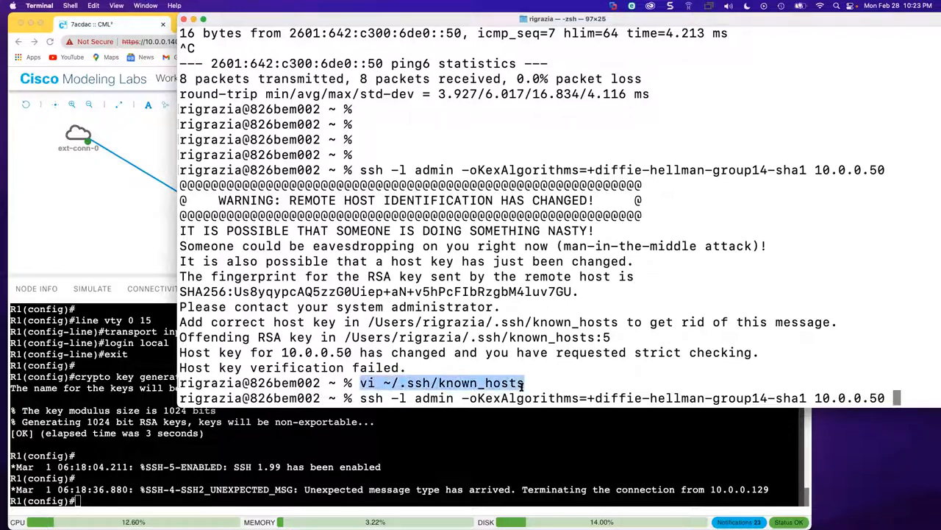
pyautogui.moveTo(393, 364)
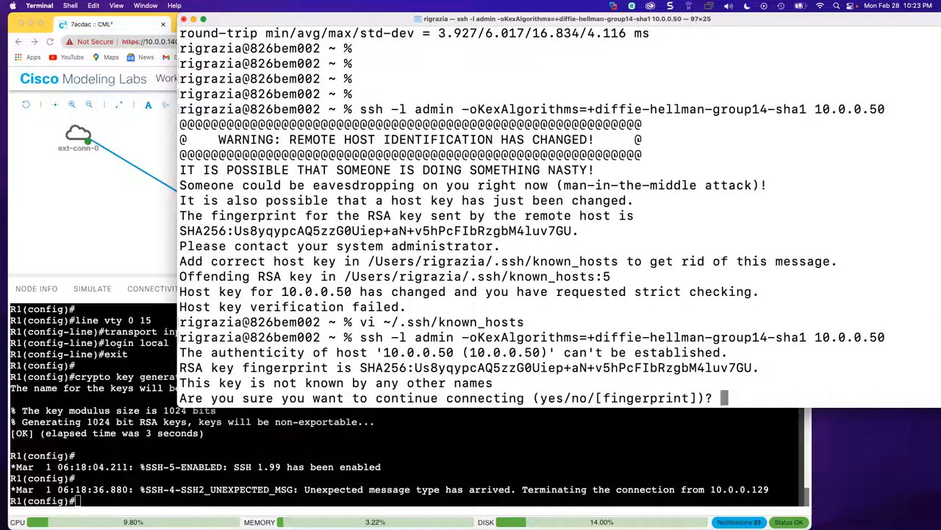
# - Accept R1's SSH host key, log in as admin, and try ena at R1>
pyautogui.write('yes')
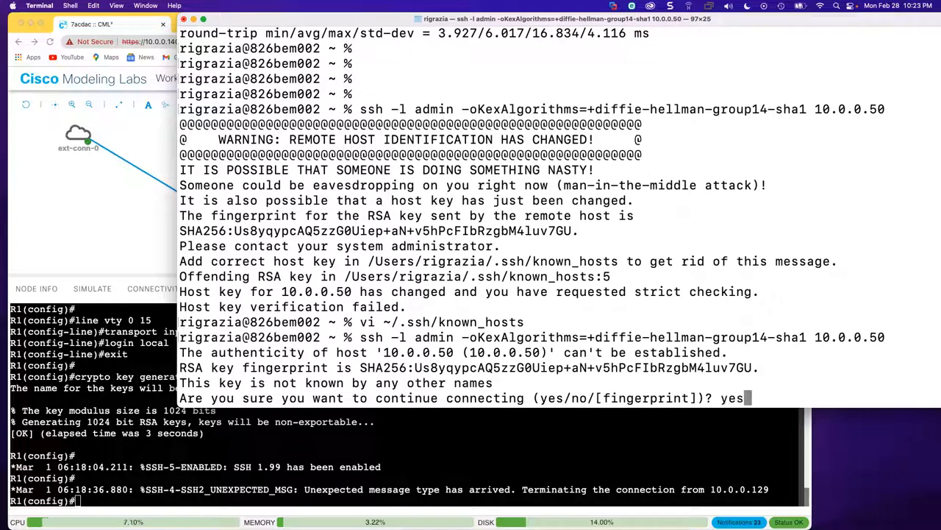
pyautogui.press('Return')
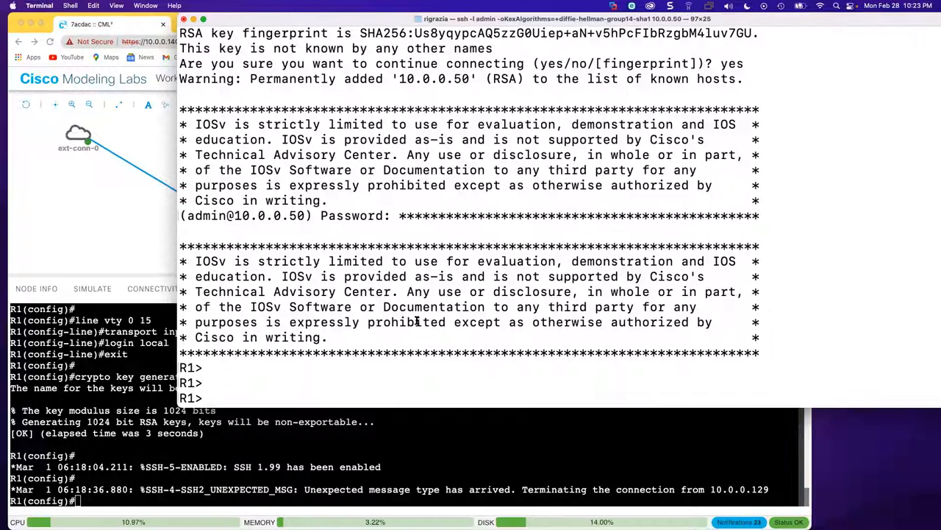
pyautogui.doubleClick(208, 215)
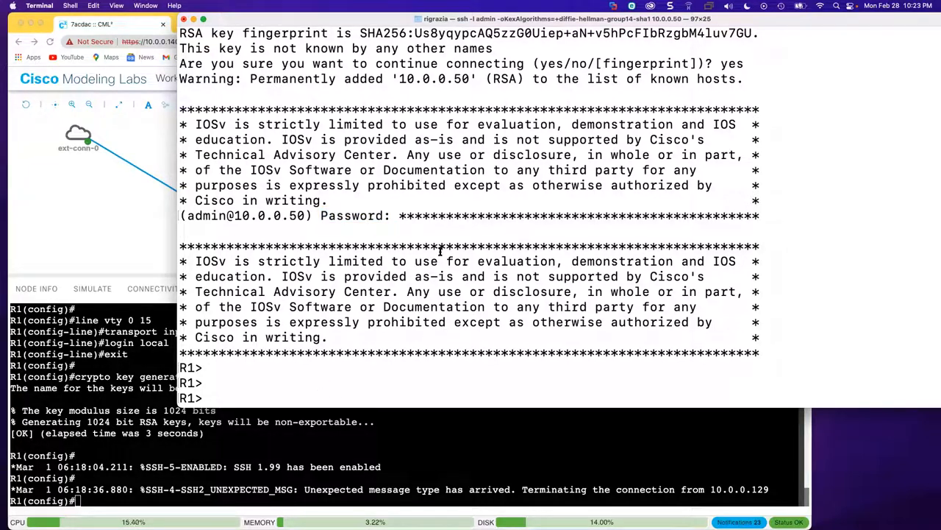
pyautogui.write('ena')
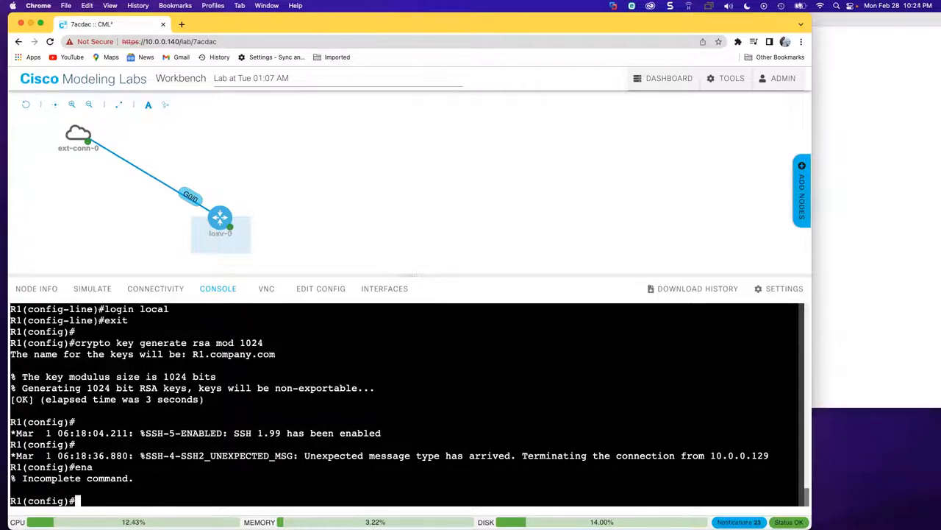
# - Set an enable secret on R1, enter privileged mode over SSH, then exit
pyautogui.write('enable secret class')
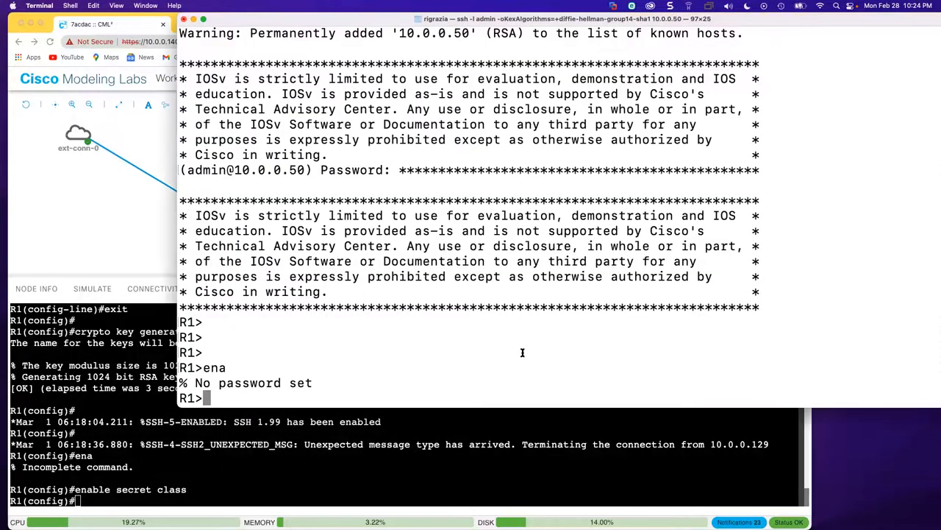
pyautogui.write('ena')
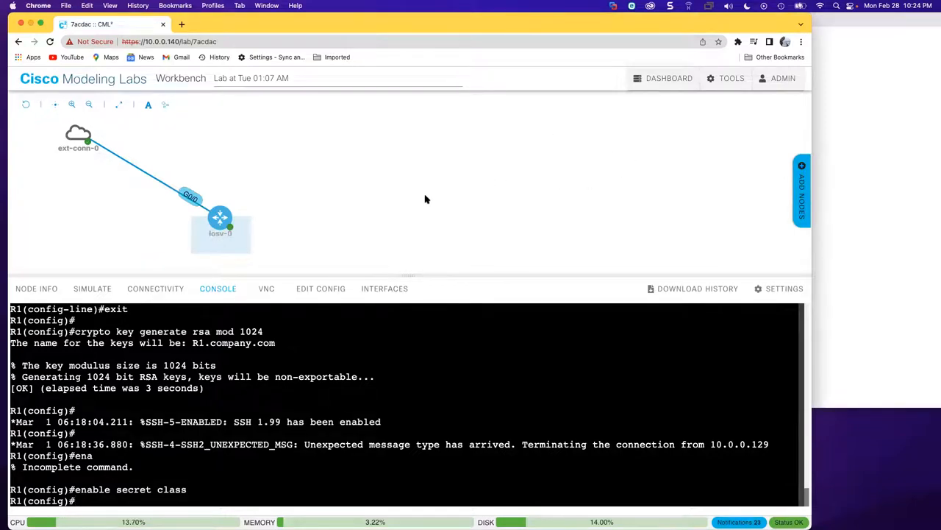
pyautogui.moveTo(400, 203)
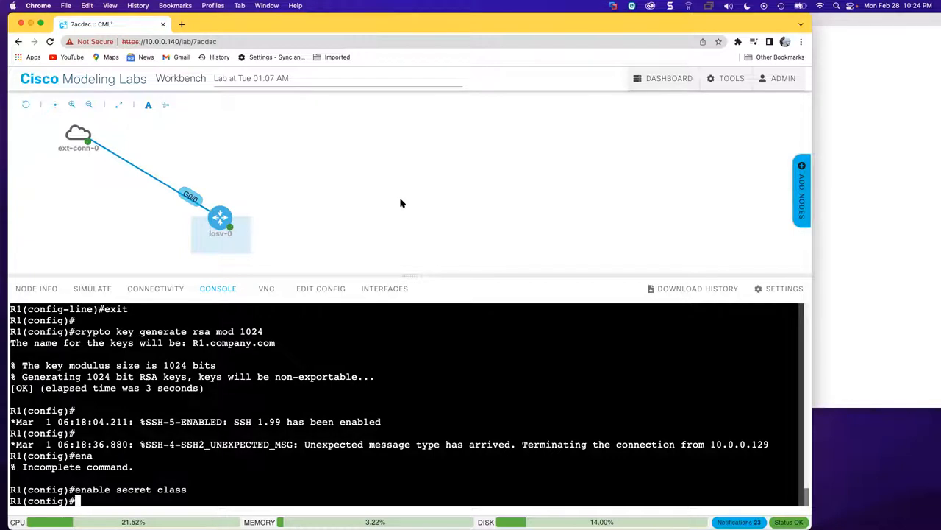
pyautogui.moveTo(864, 146)
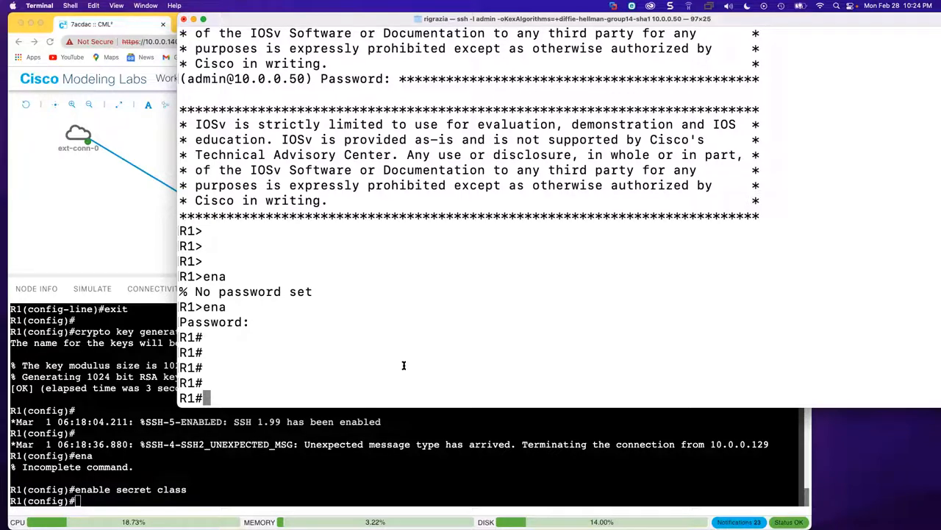
pyautogui.write('exit')
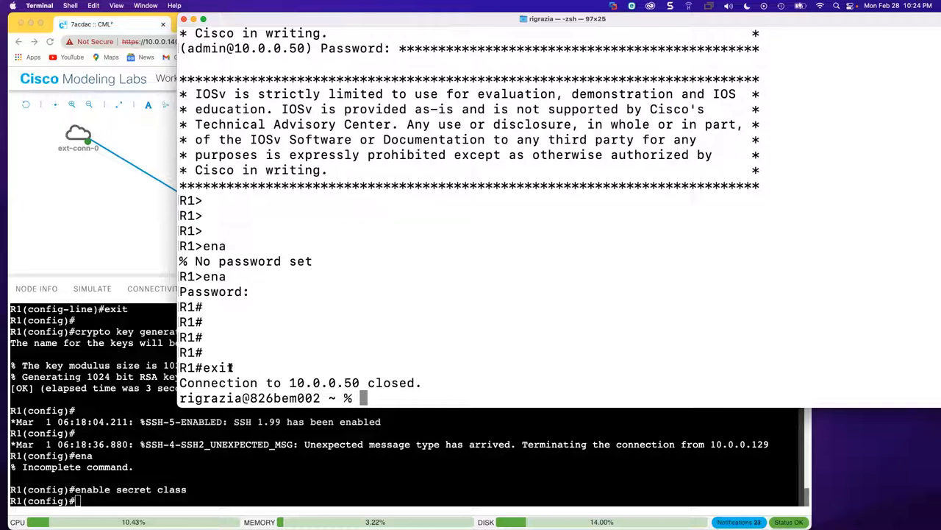
pyautogui.moveTo(114, 222)
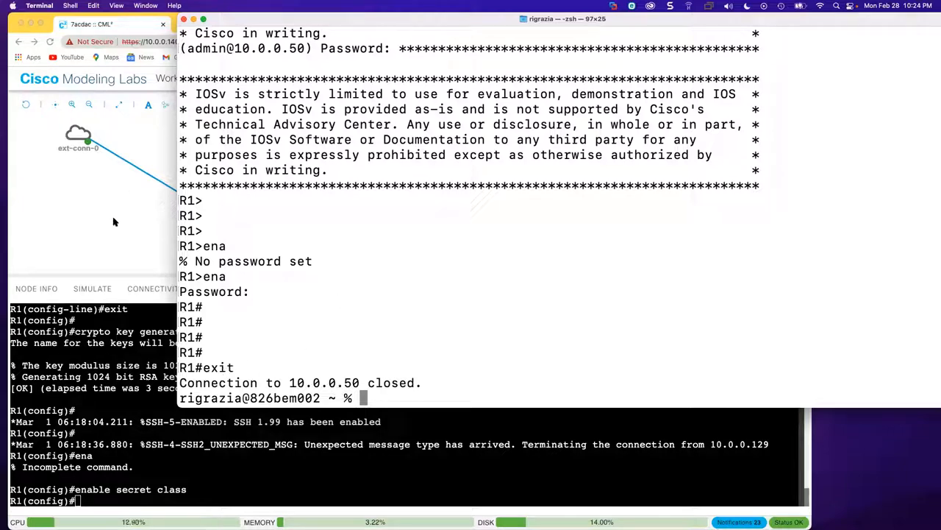
pyautogui.moveTo(522, 281)
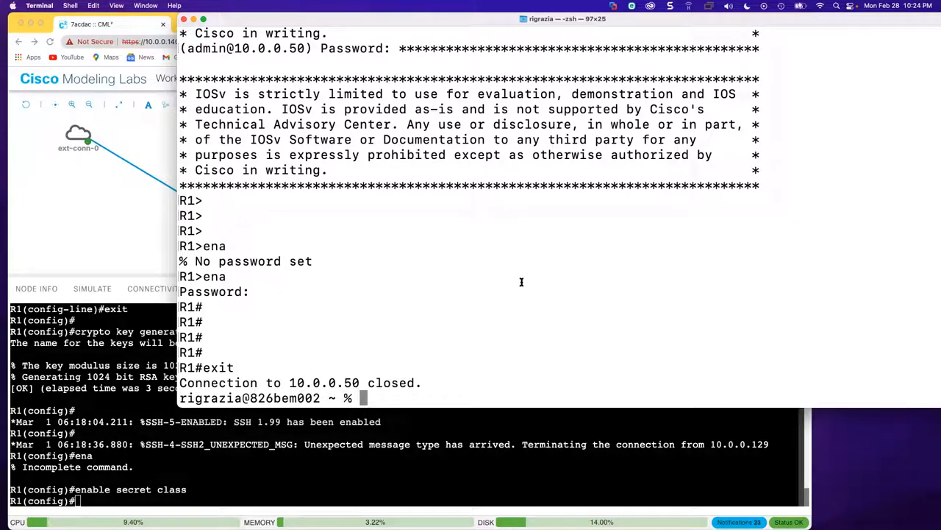
# - Ping R1's IPv6 address 2601:642:c300:6de0::50 from Terminal and check the replies
pyautogui.write('ssh -l admin -oKexAlgorithms=+diffie-hellman-group14-sha1 10.0.0.50')
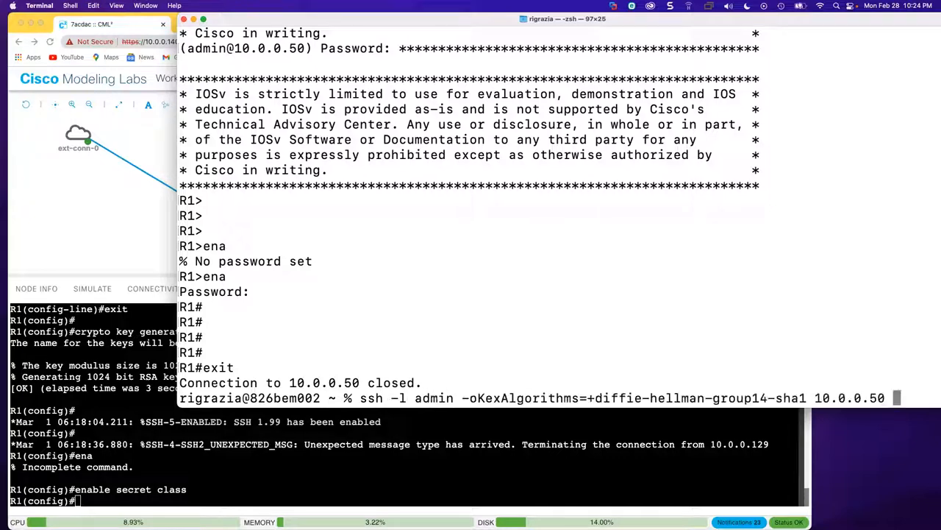
pyautogui.write('ping6 2601:642:c300:6de0::50')
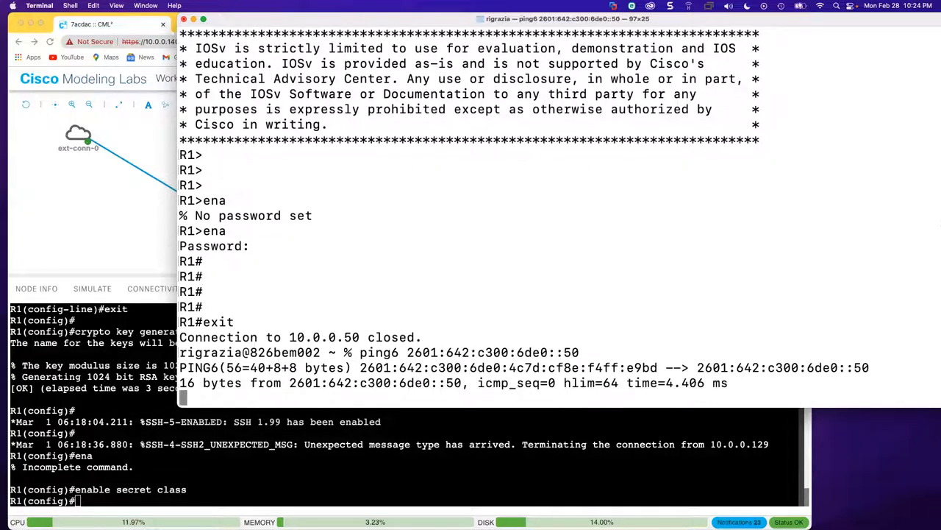
pyautogui.scroll(-3)
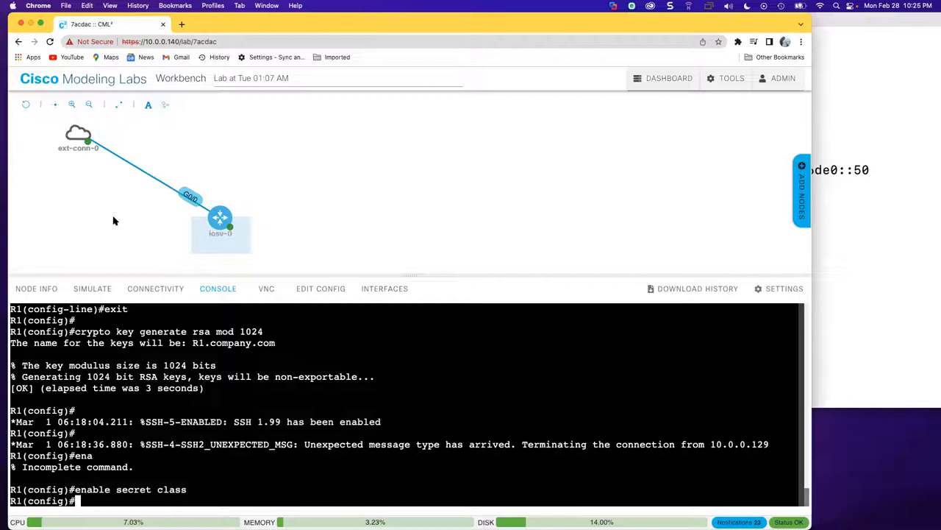
pyautogui.moveTo(347, 206)
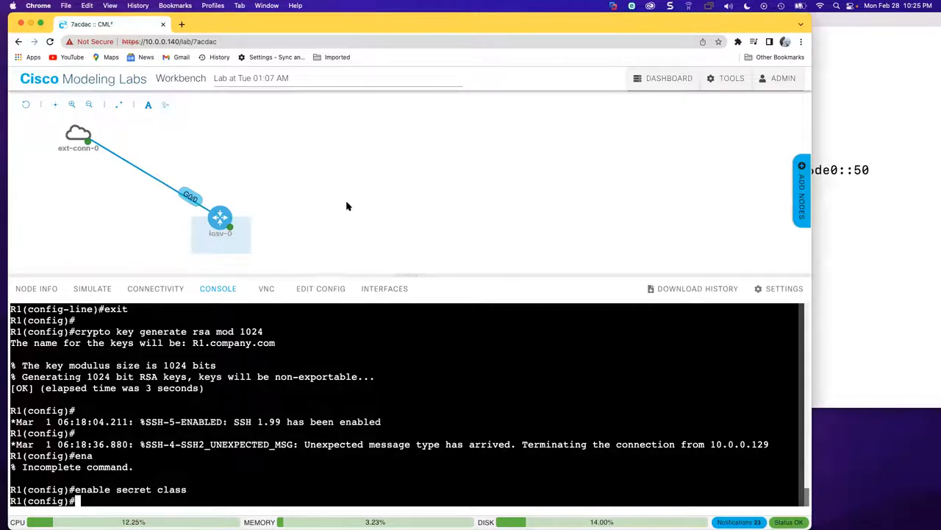